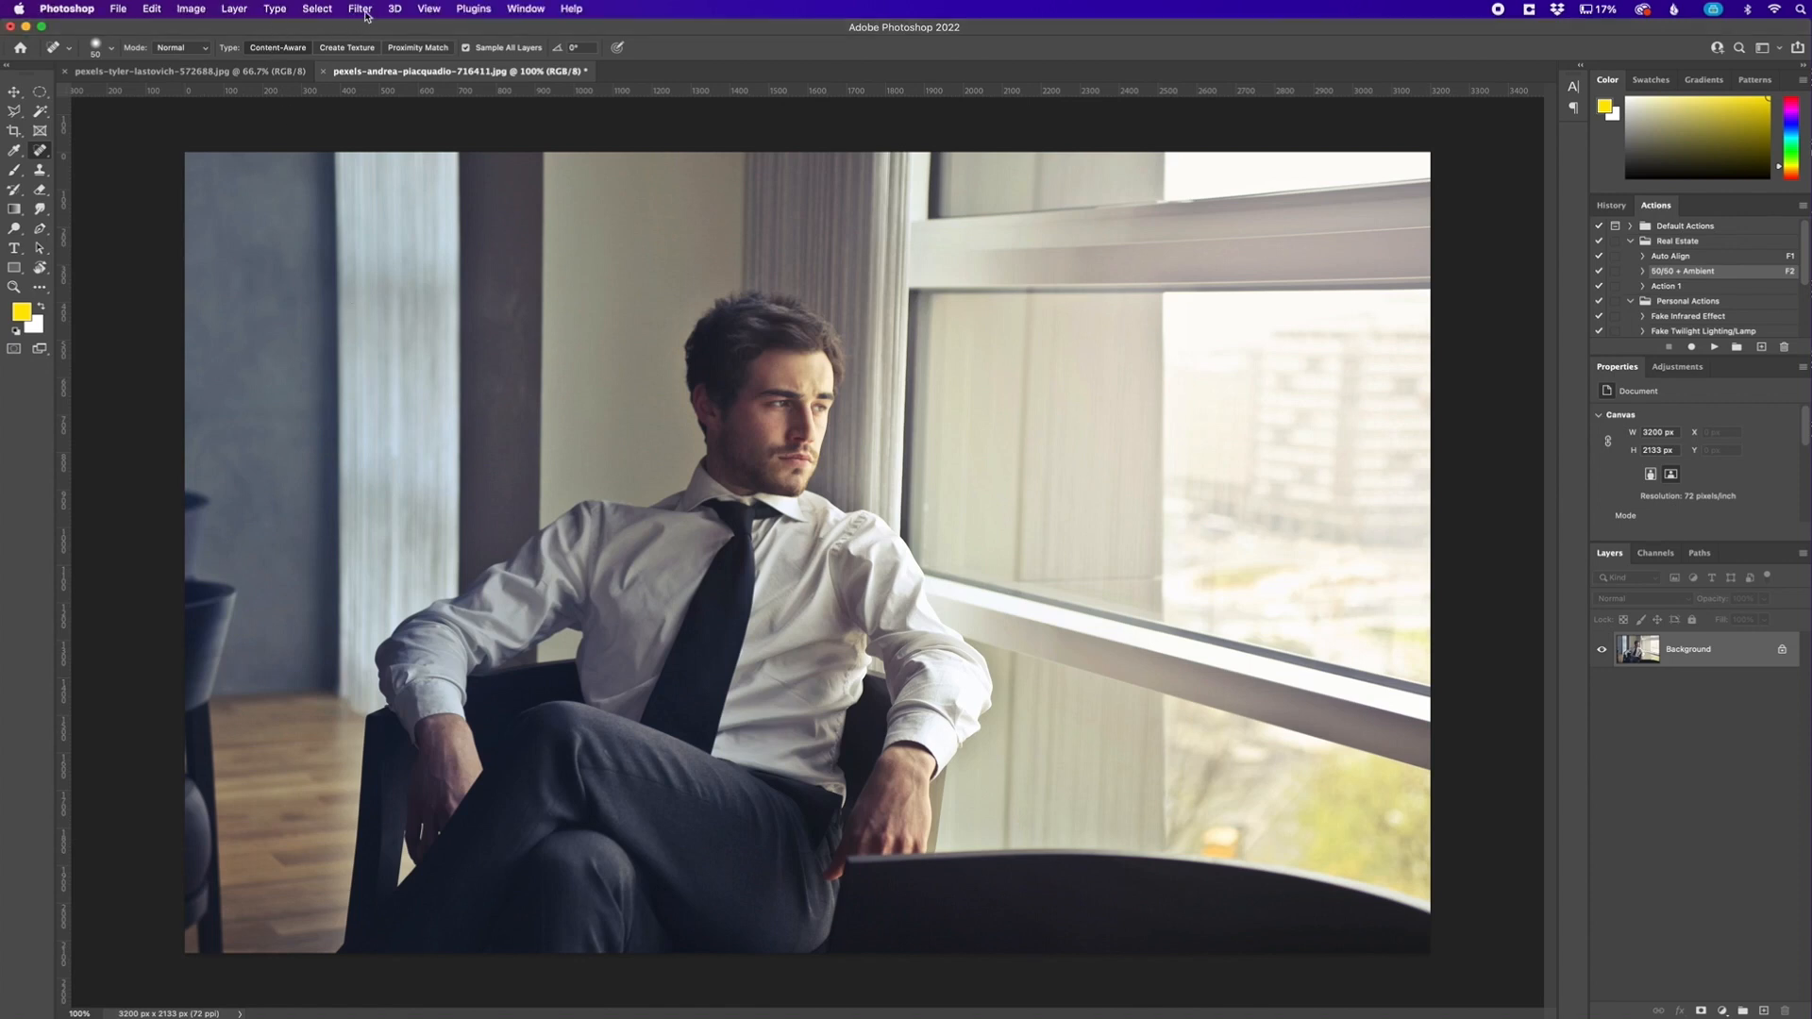
Launch the Neural Filters workspace from the Filter menu for the portrait
click(359, 9)
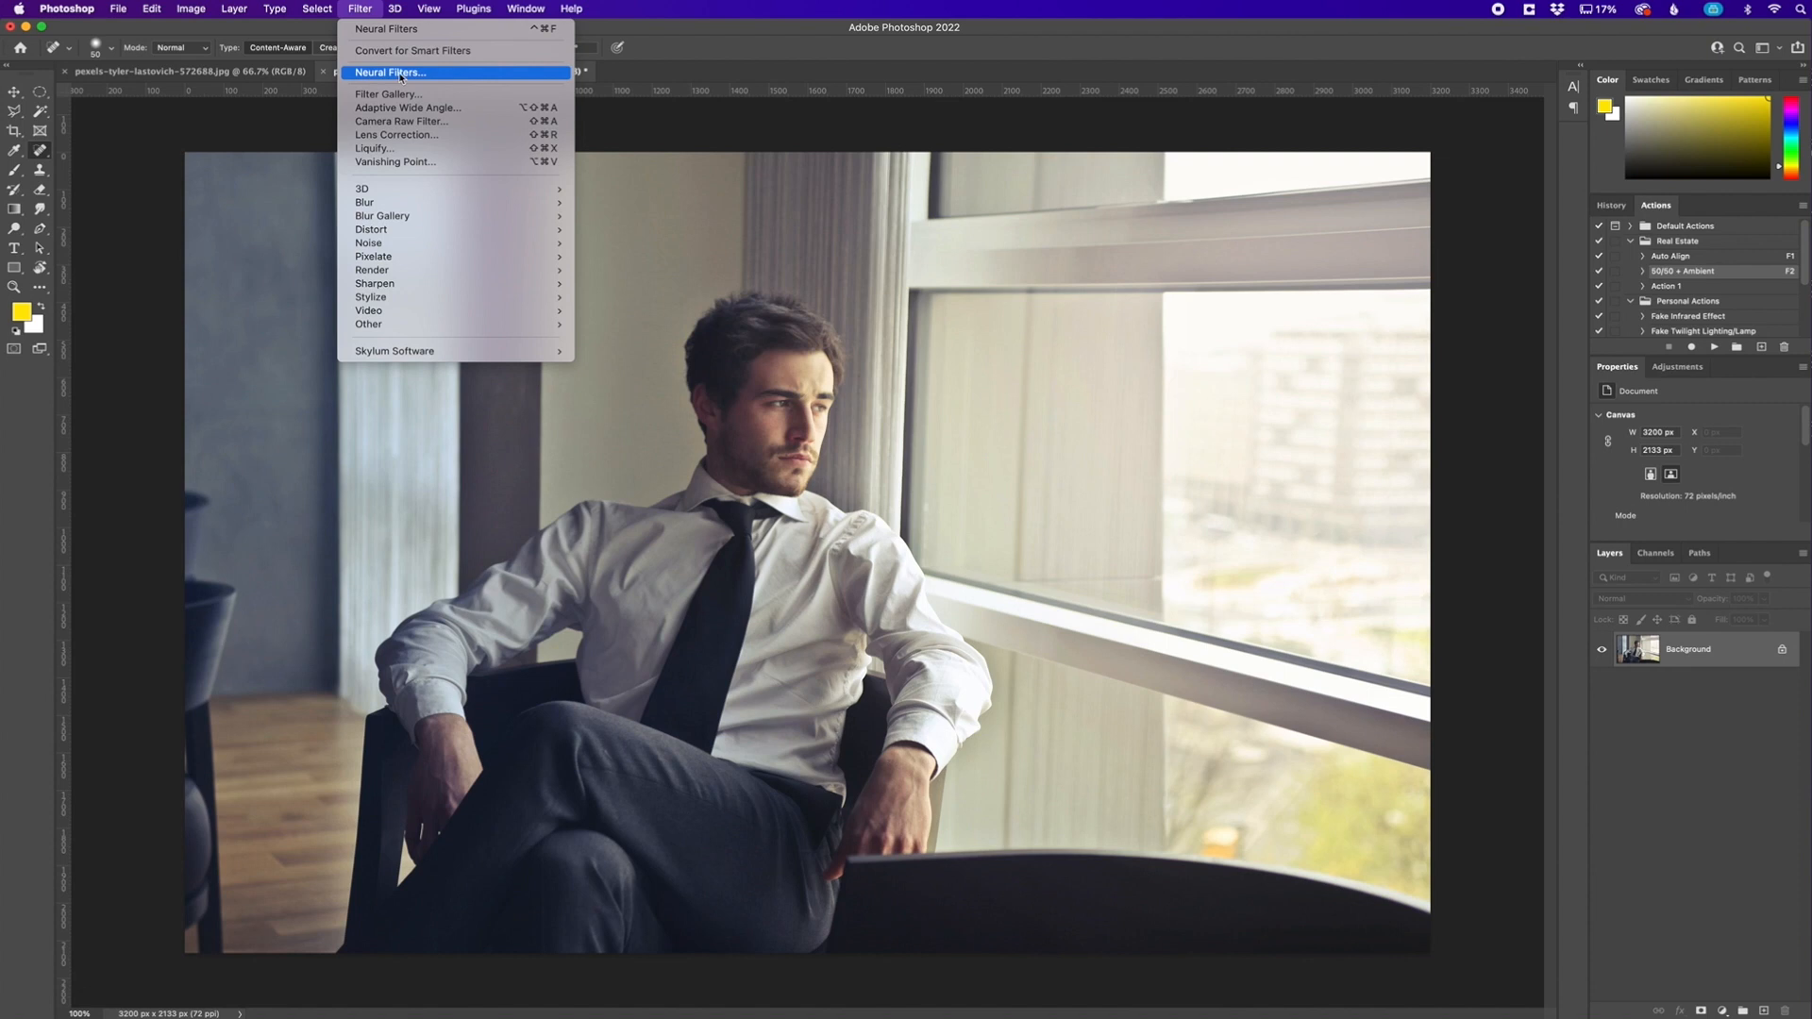
click(390, 72)
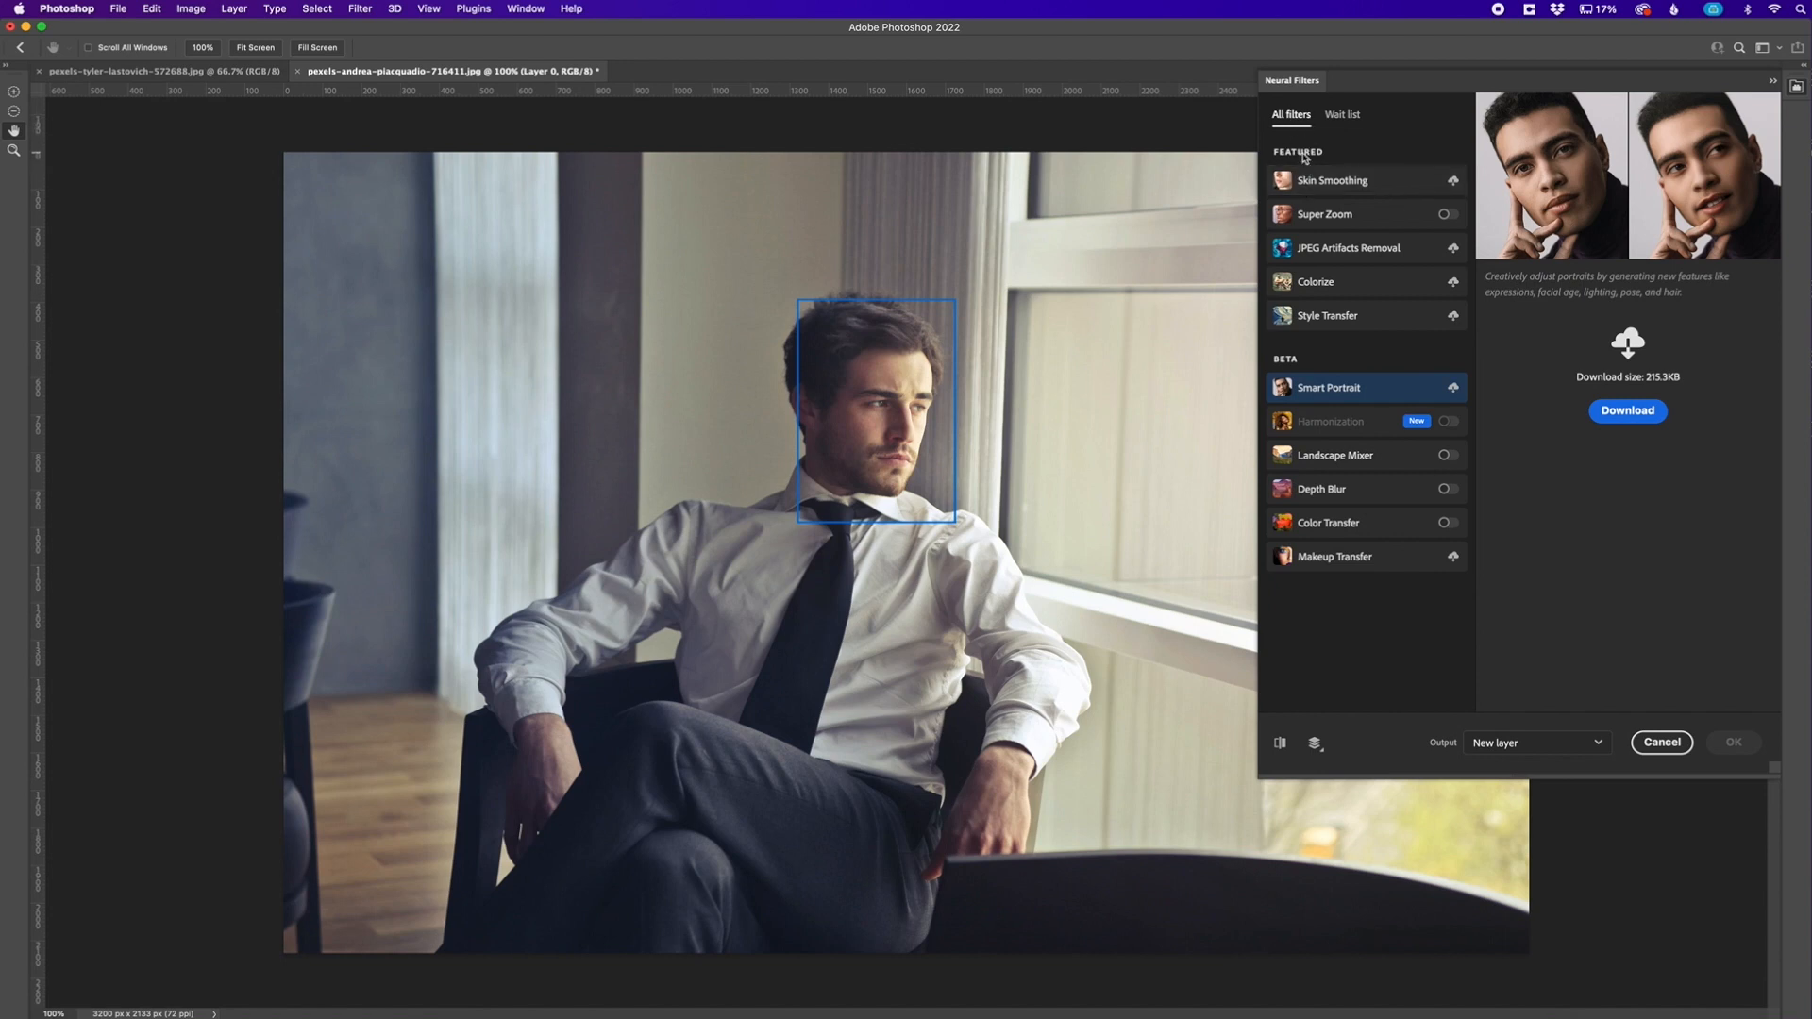
mouse_move(1329, 281)
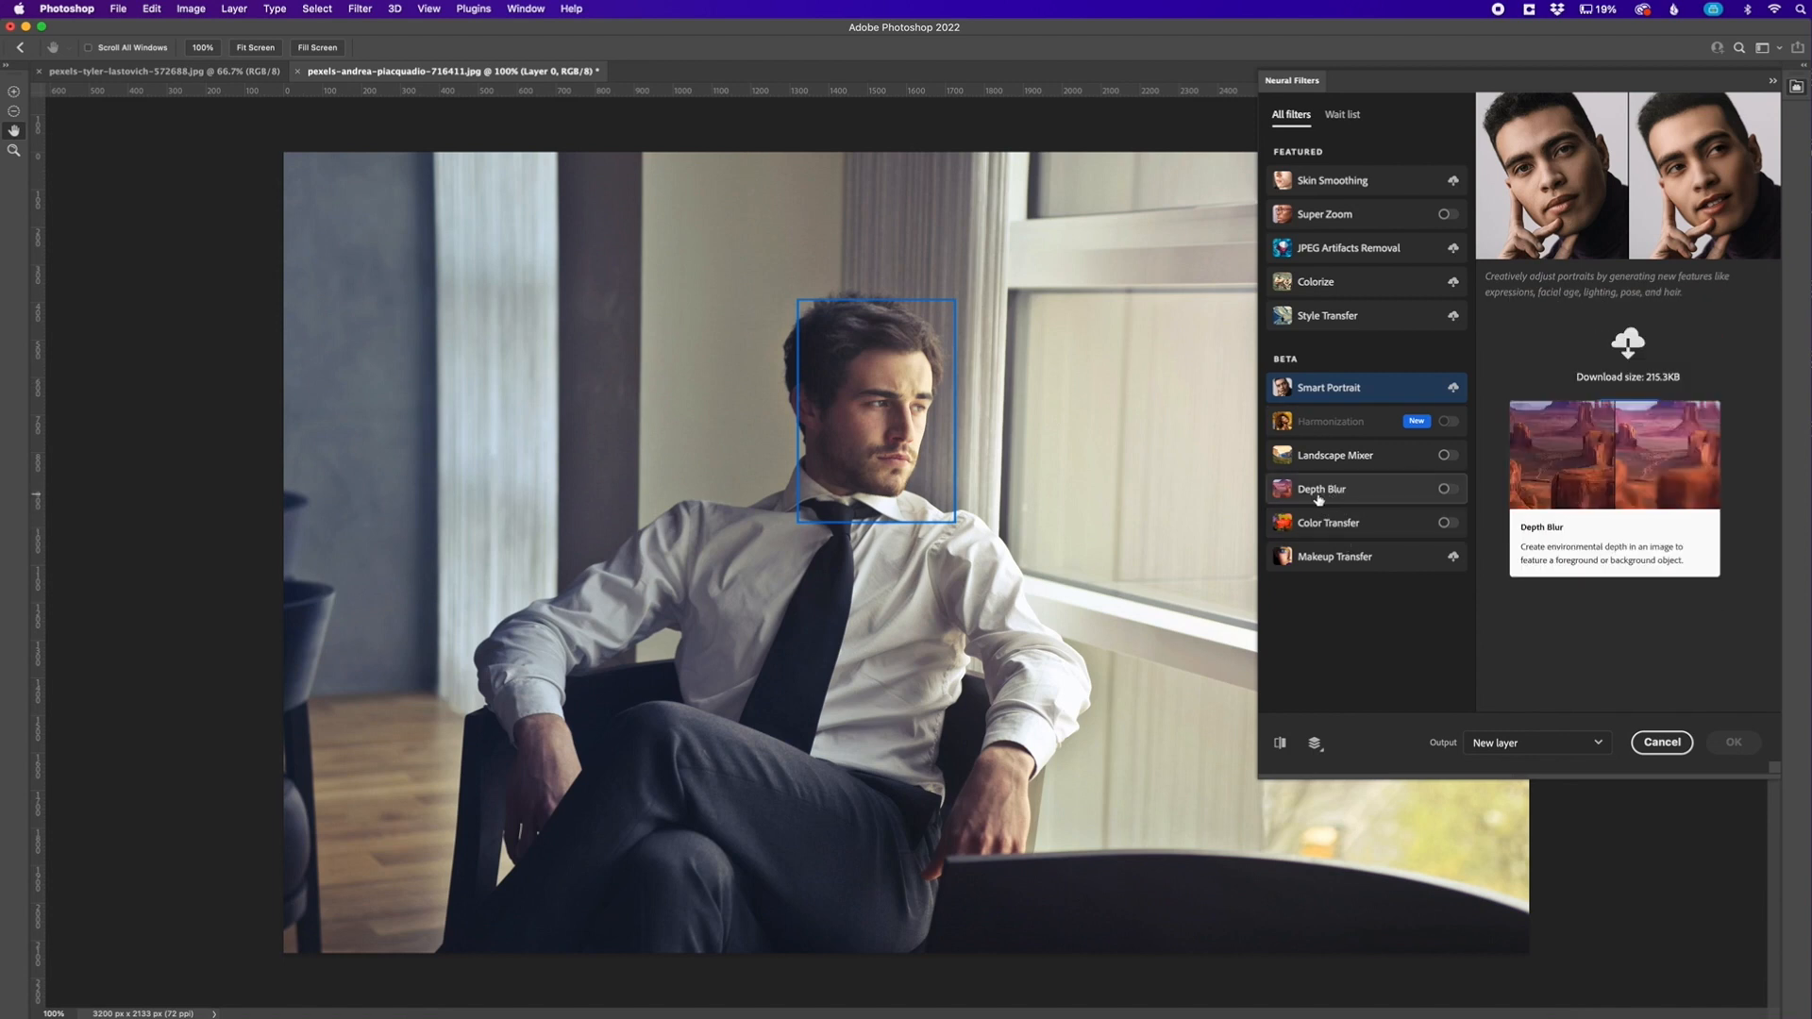
mouse_move(1361, 499)
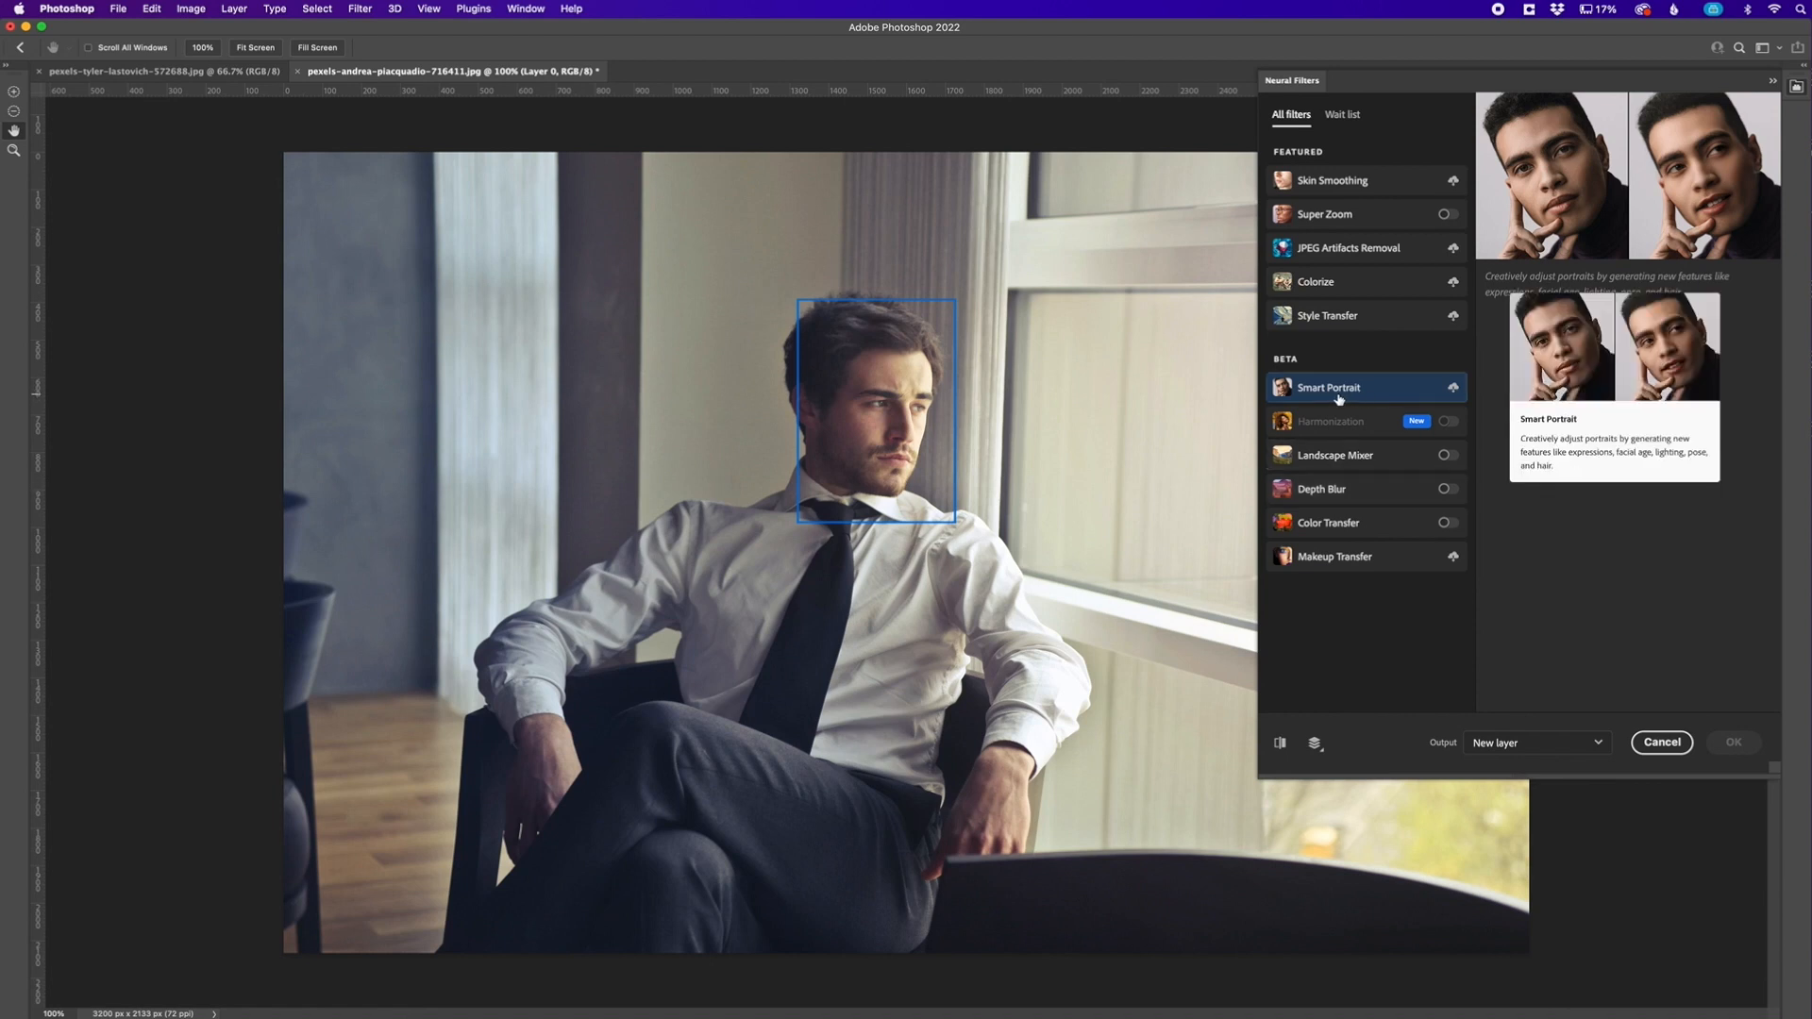
Preview Smart Portrait, then select the Depth Blur filter from the Beta section
click(1454, 387)
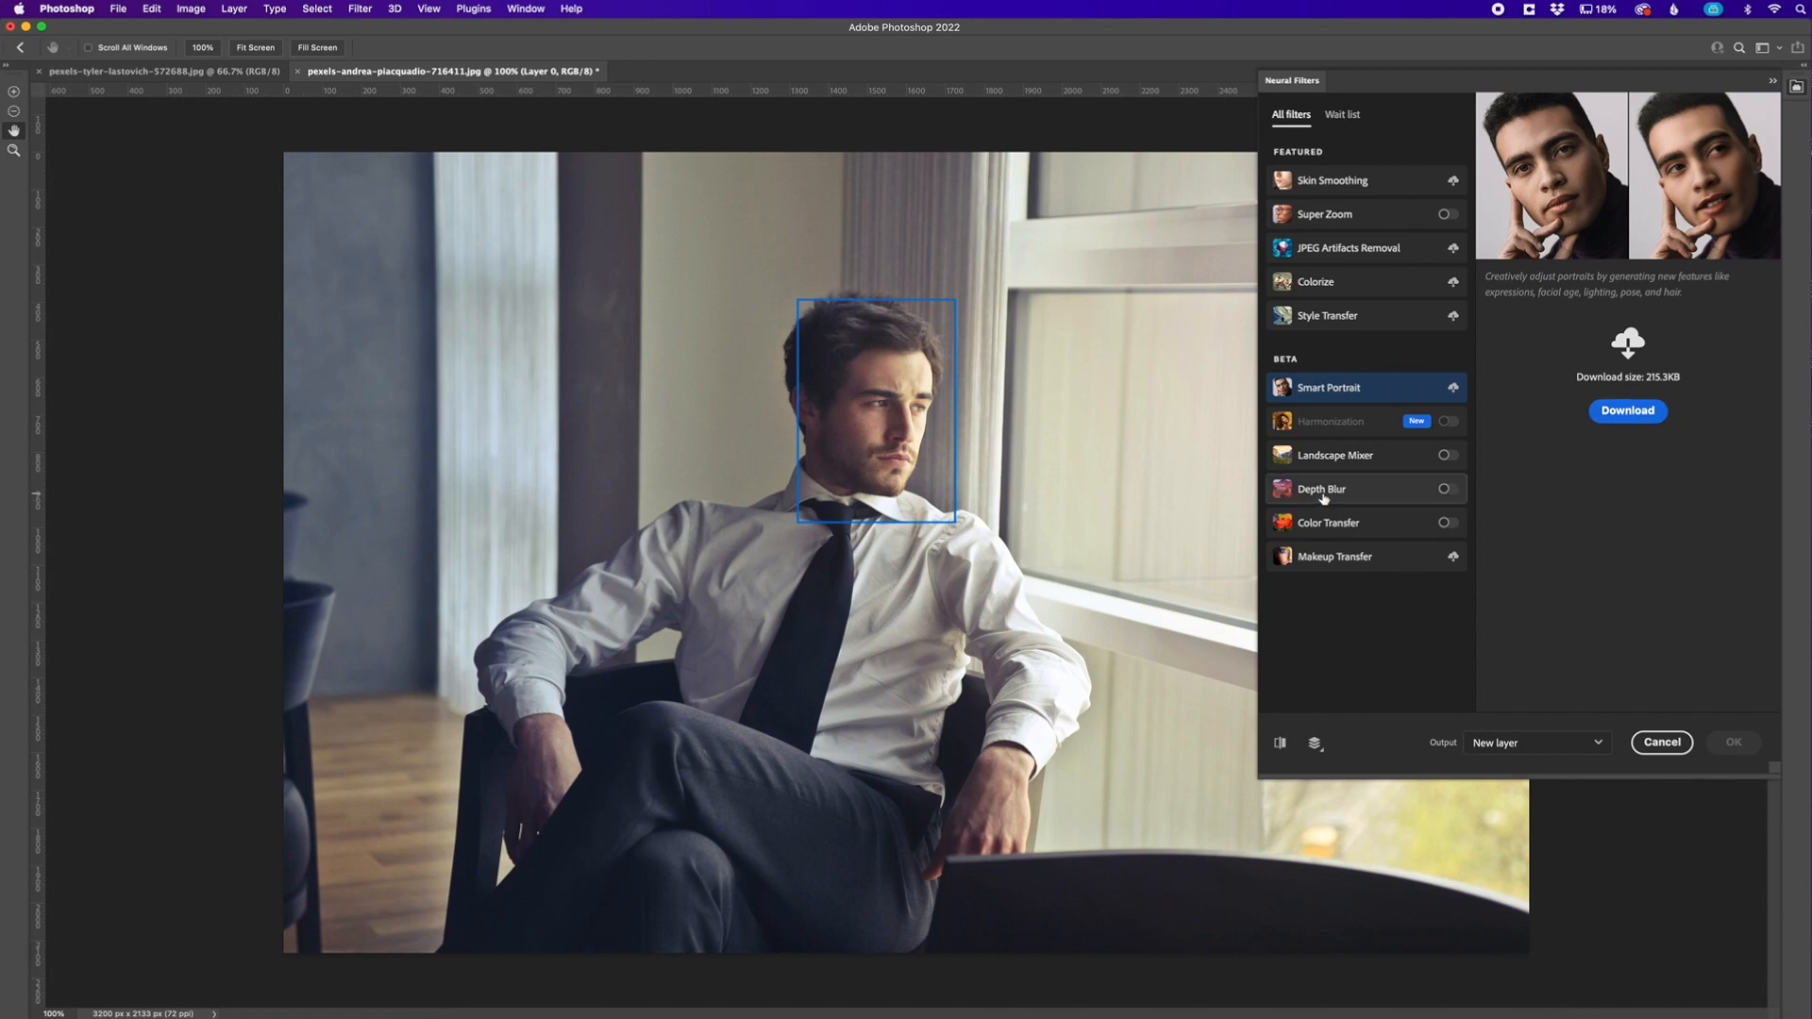
click(1320, 489)
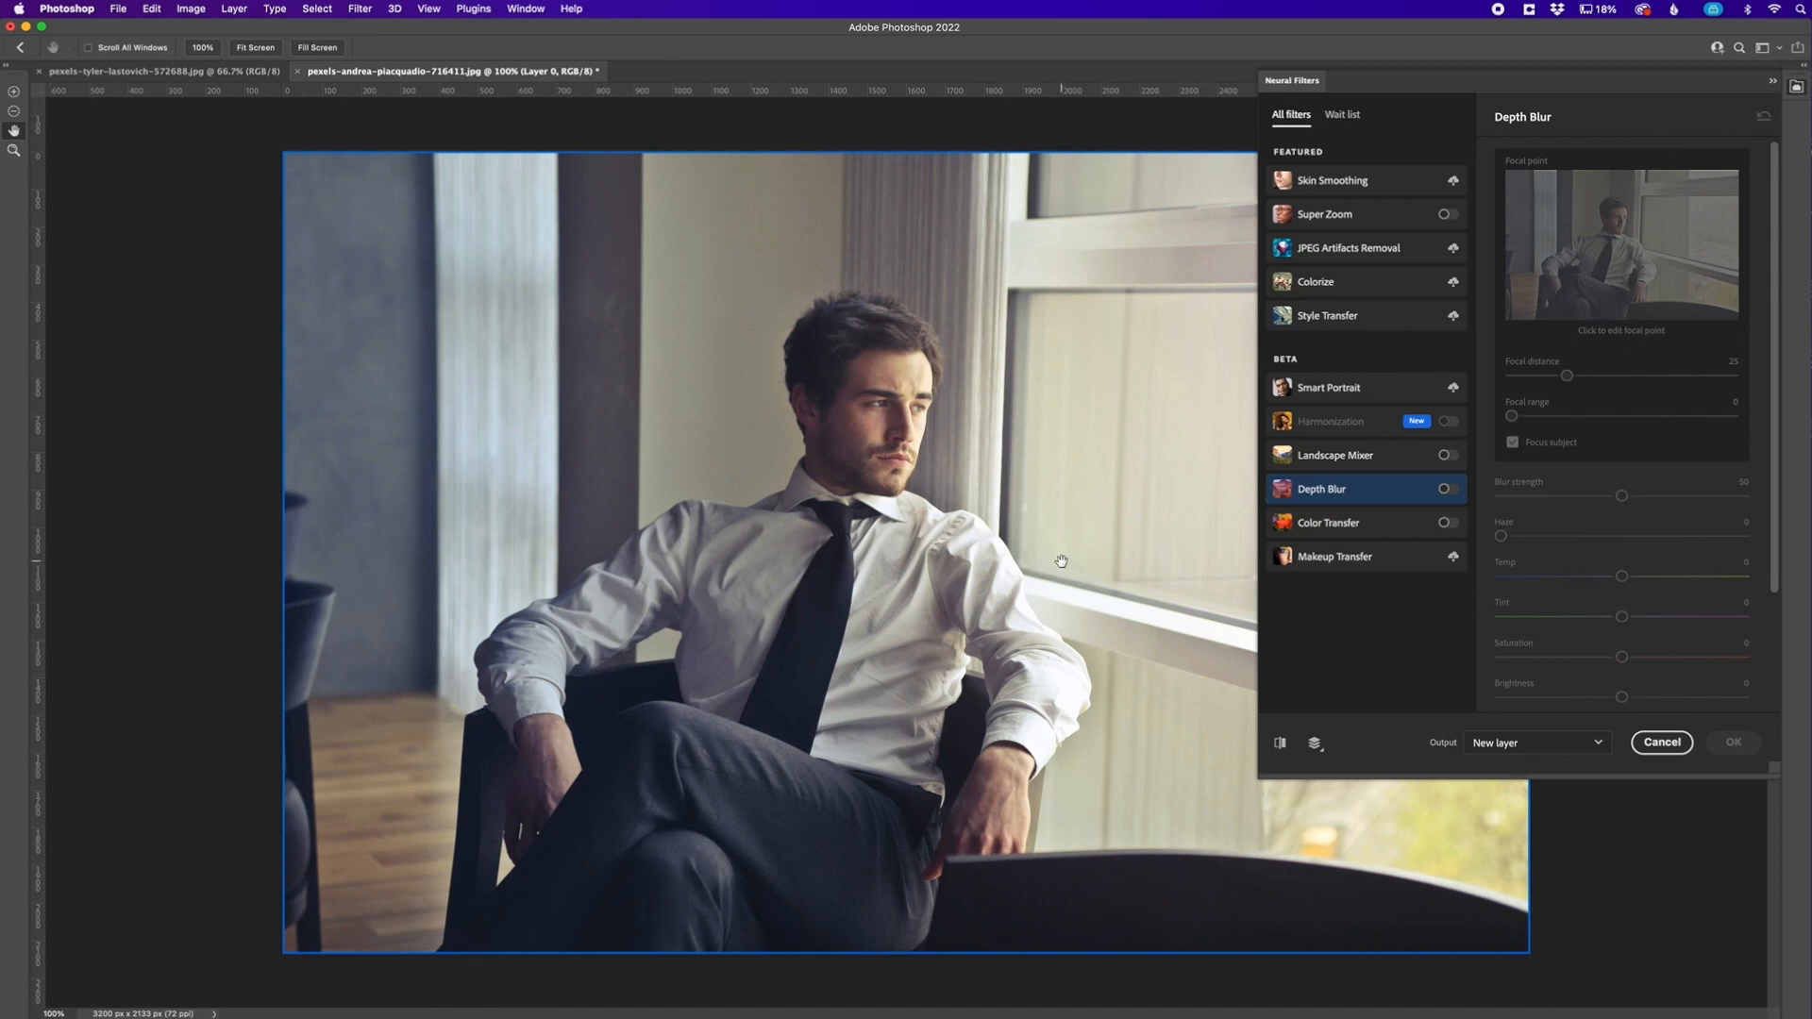
mouse_move(1363, 523)
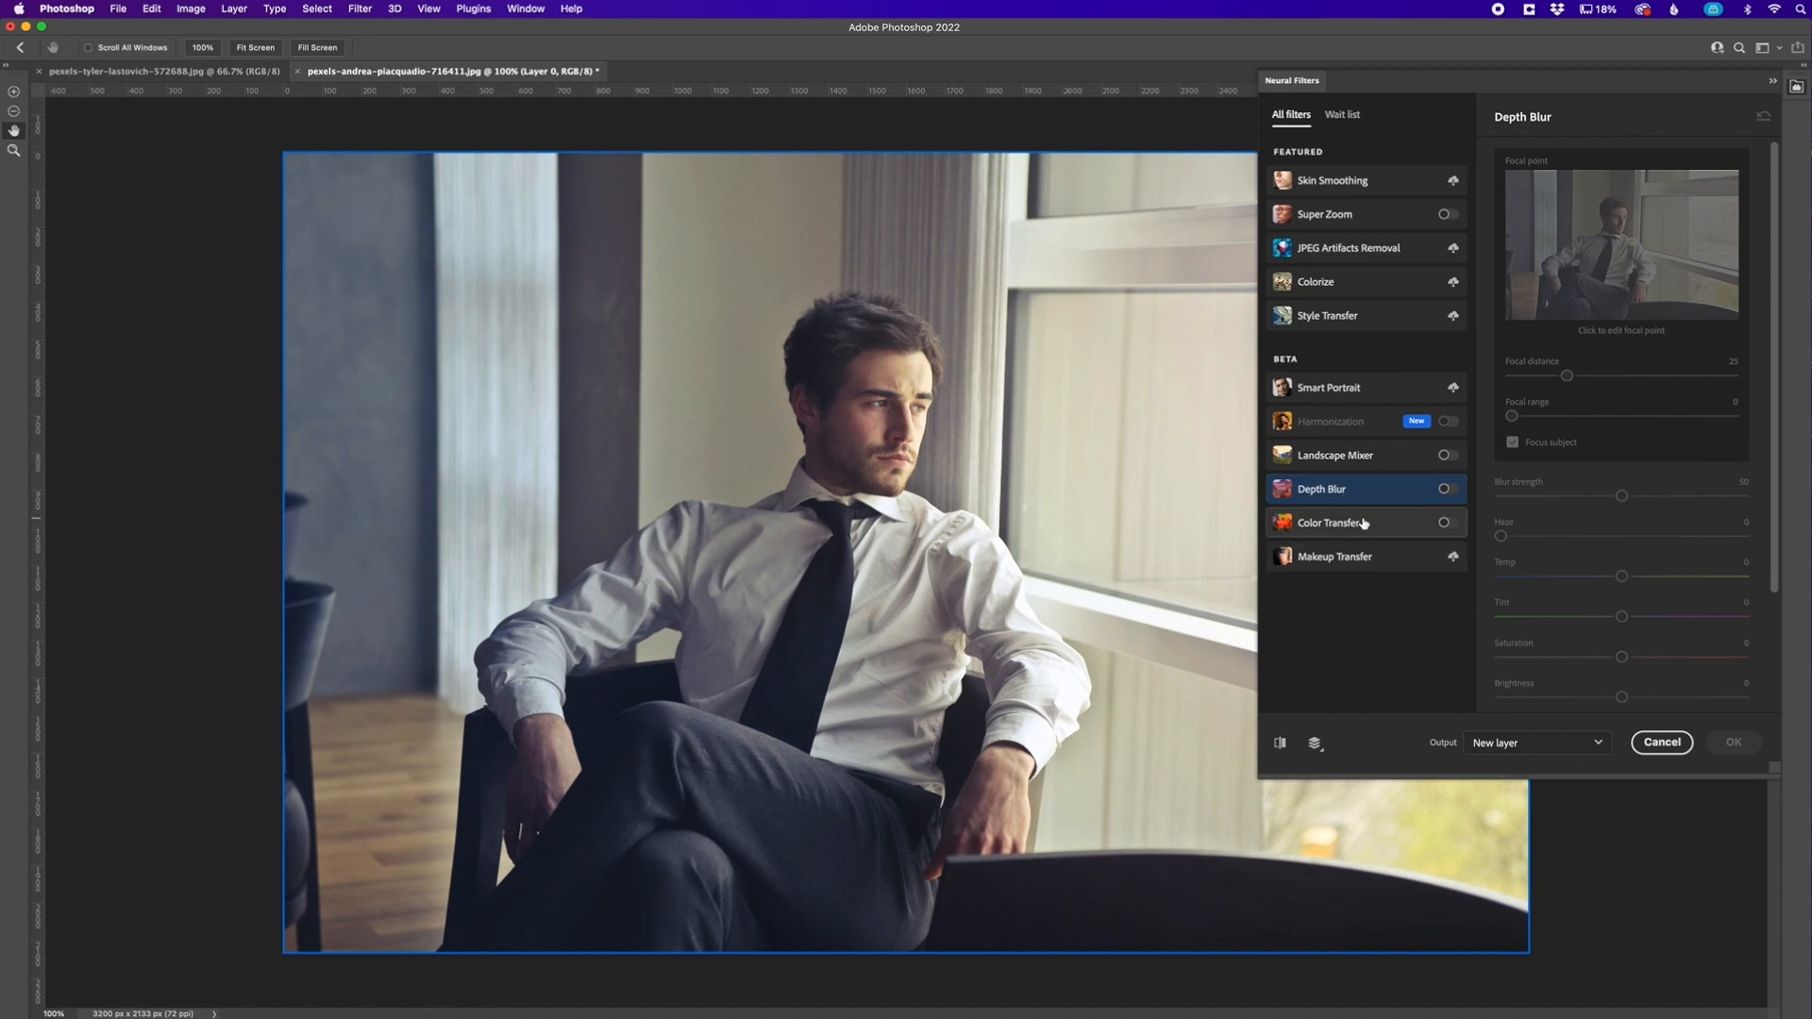
mouse_move(991, 508)
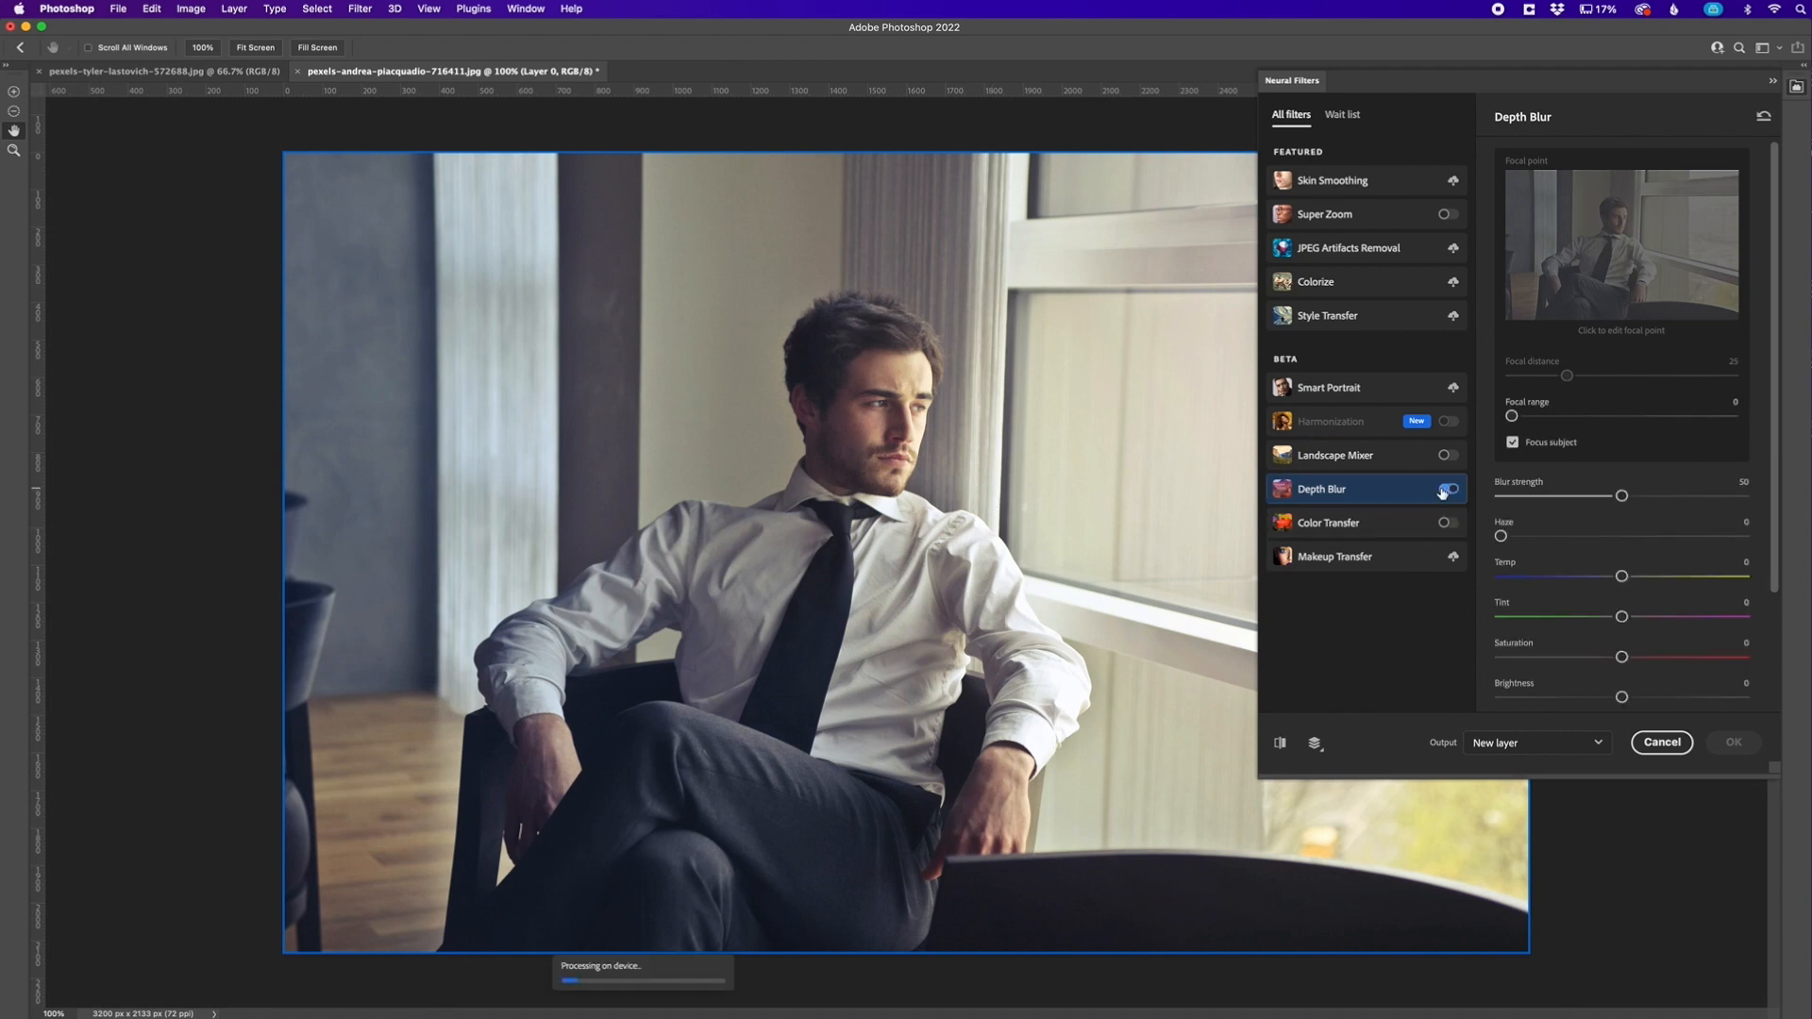
Enable Depth Blur, turn off Focus subject, and place the focal point on the man's face
click(1448, 489)
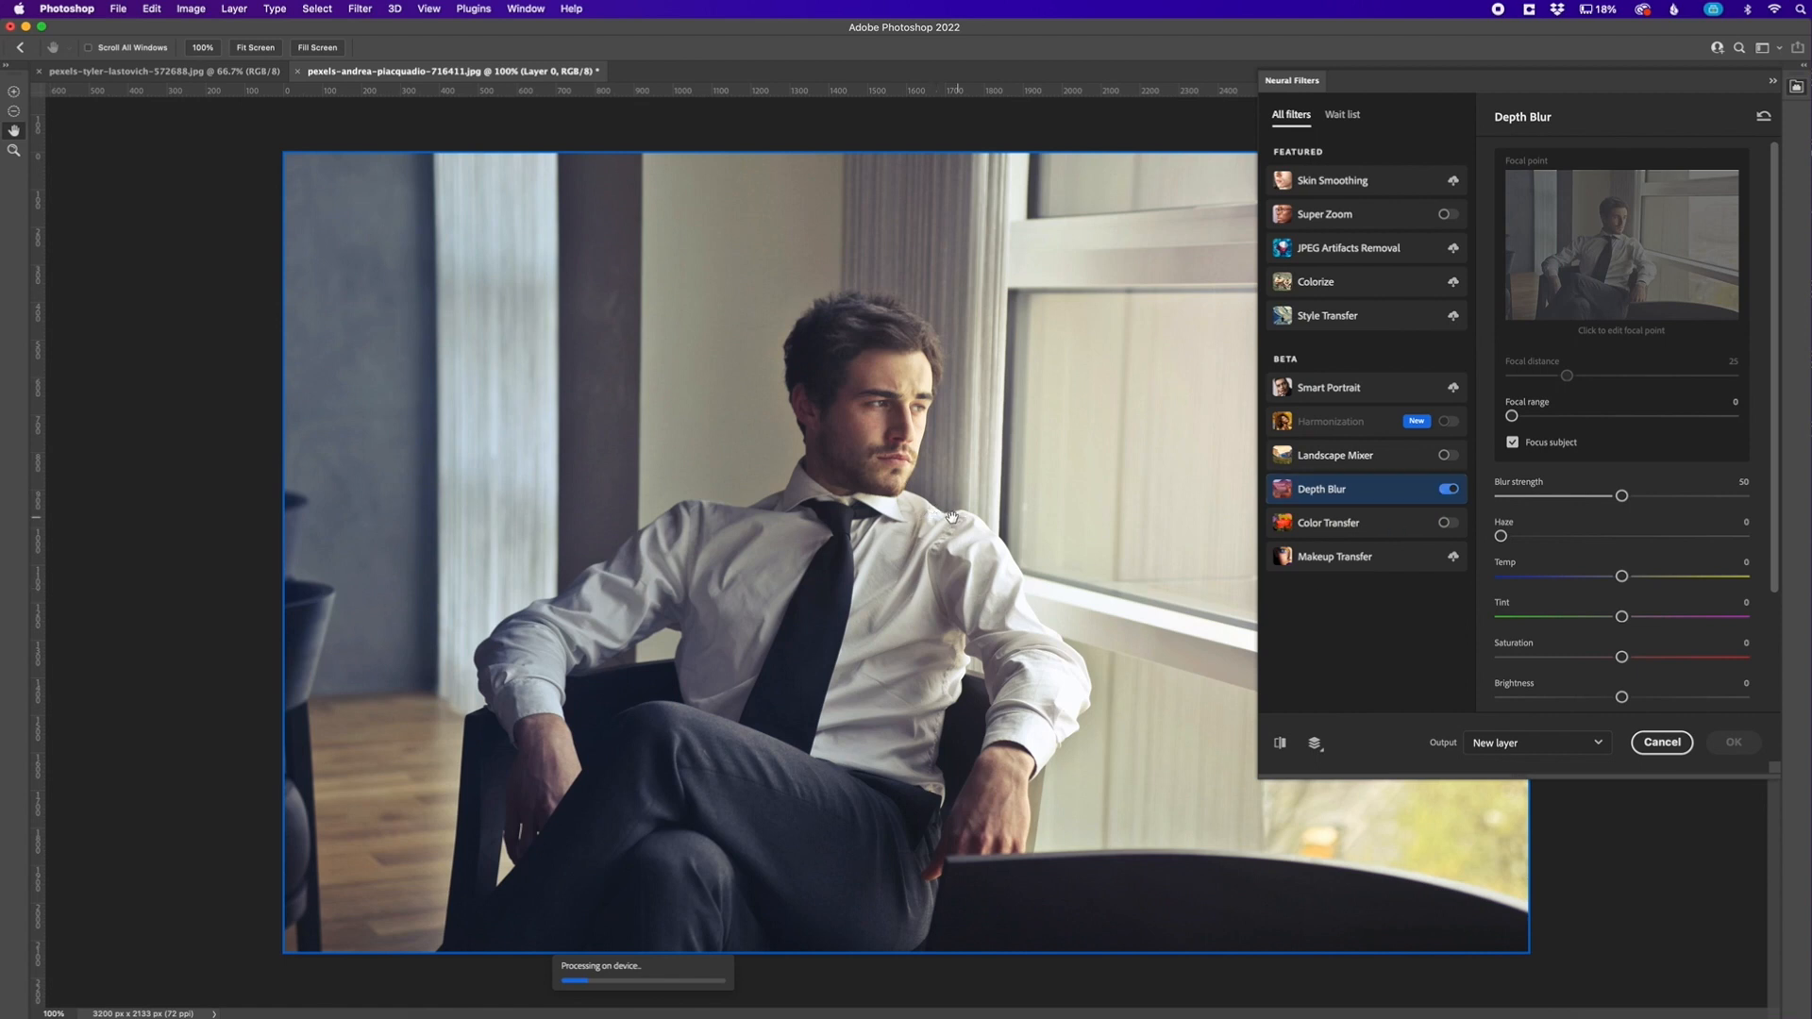
mouse_move(600, 991)
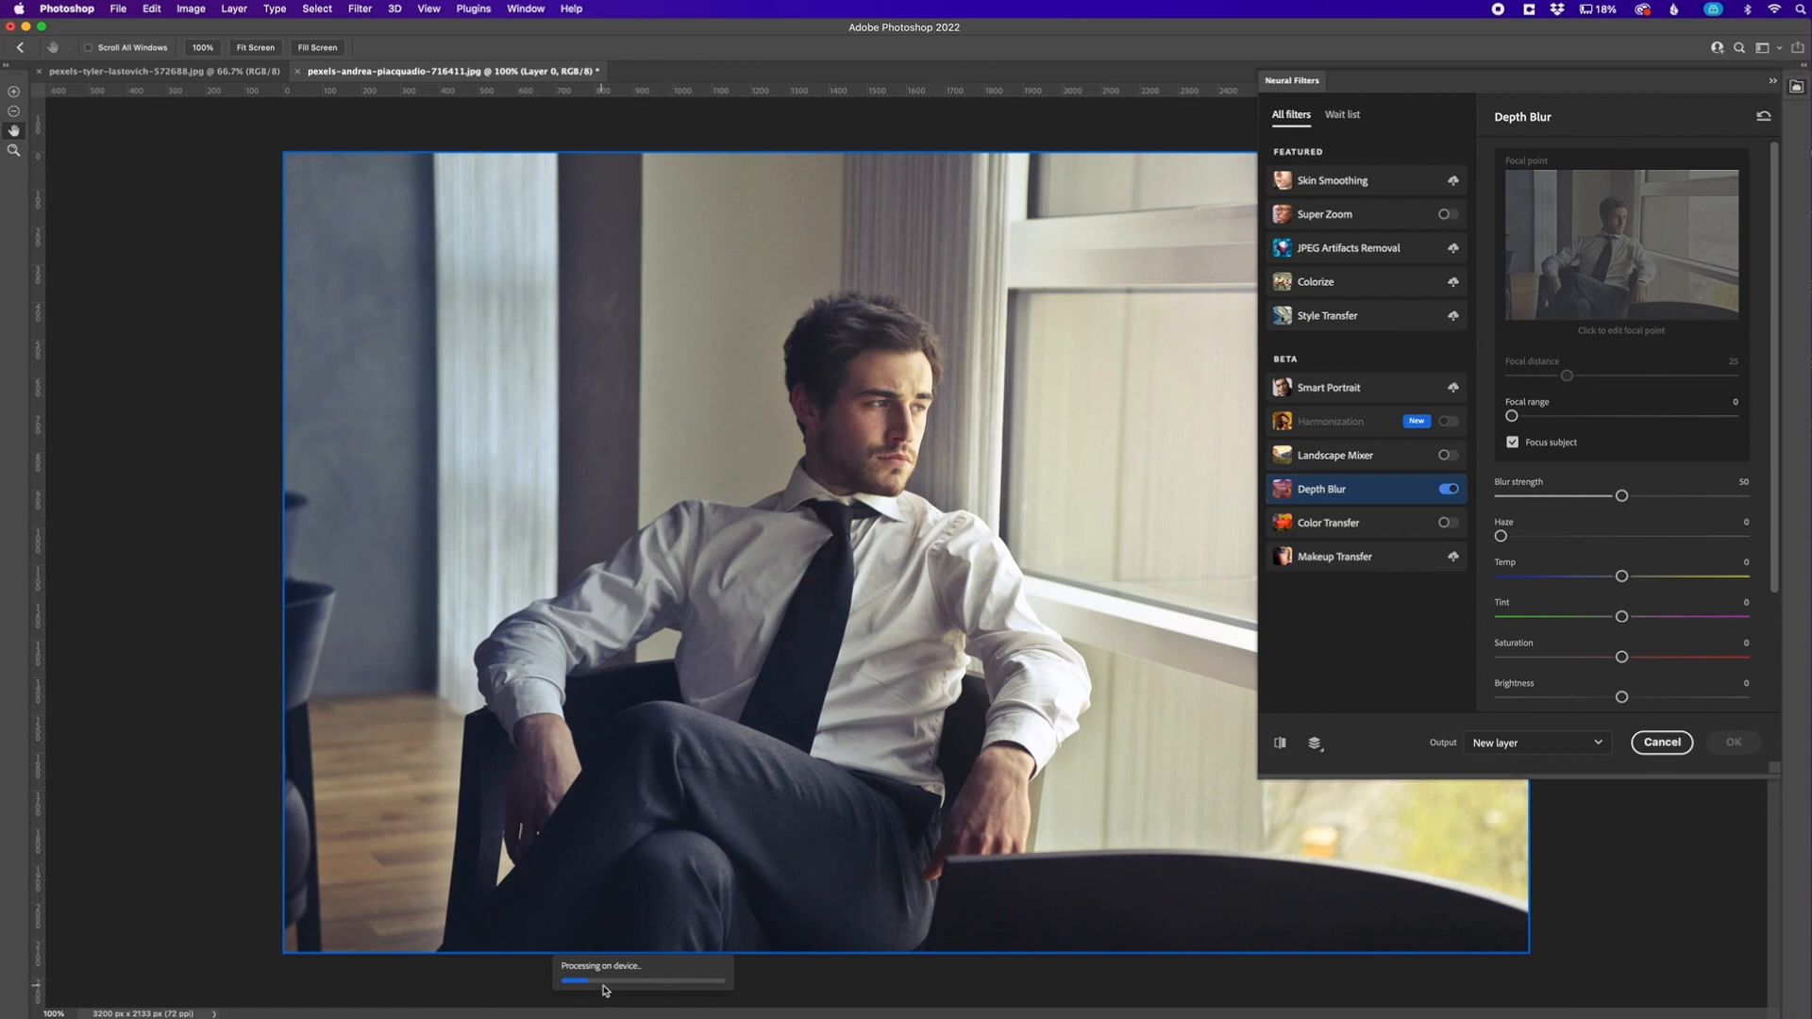
mouse_move(963, 543)
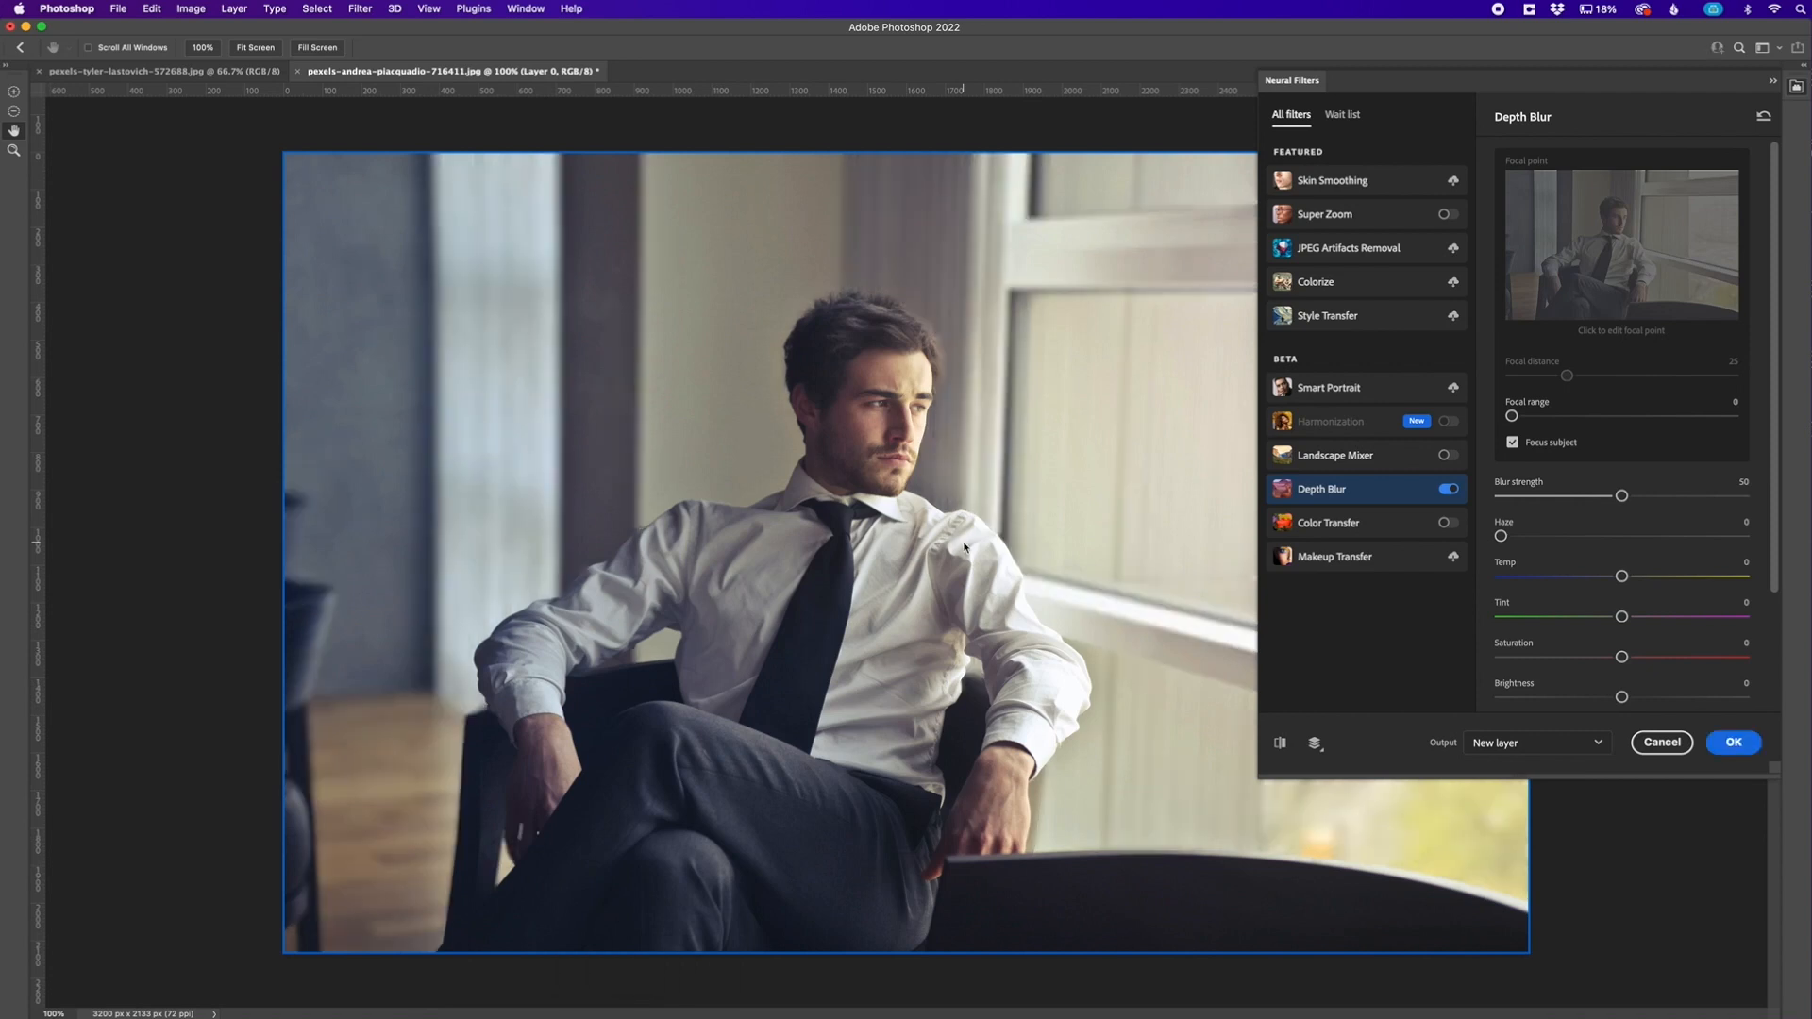
mouse_move(1073, 460)
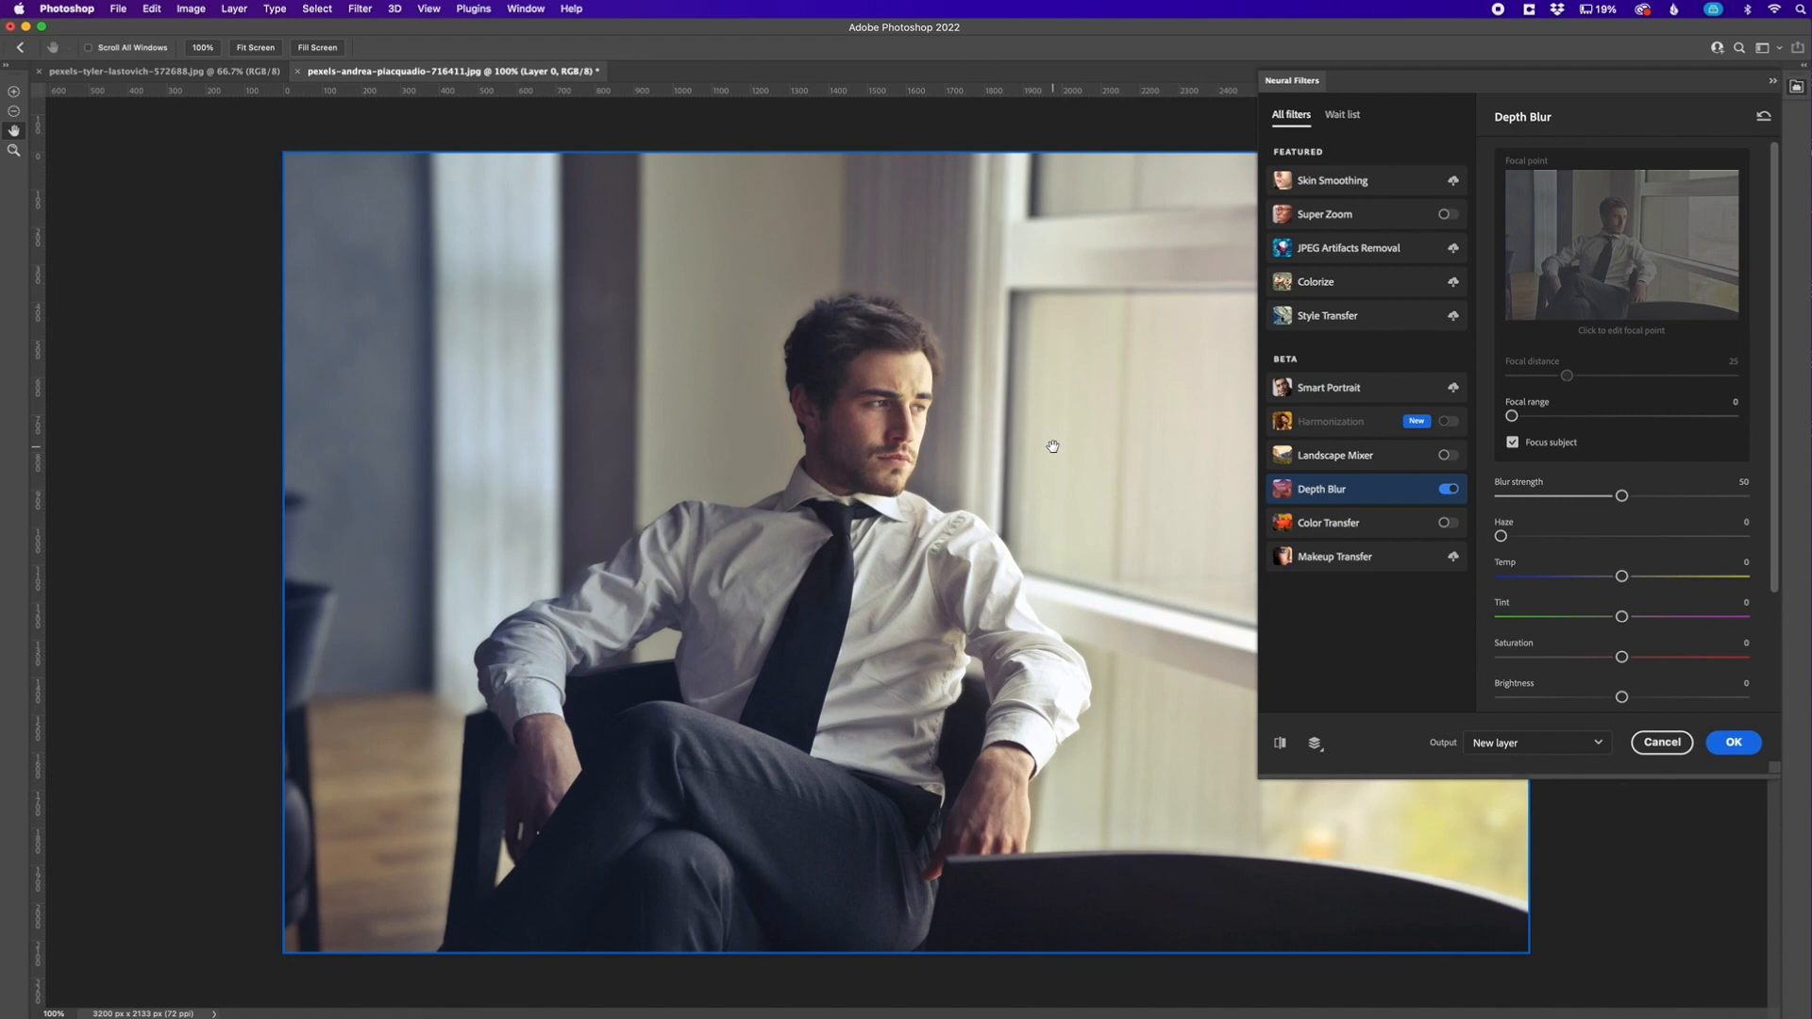
mouse_move(1624, 461)
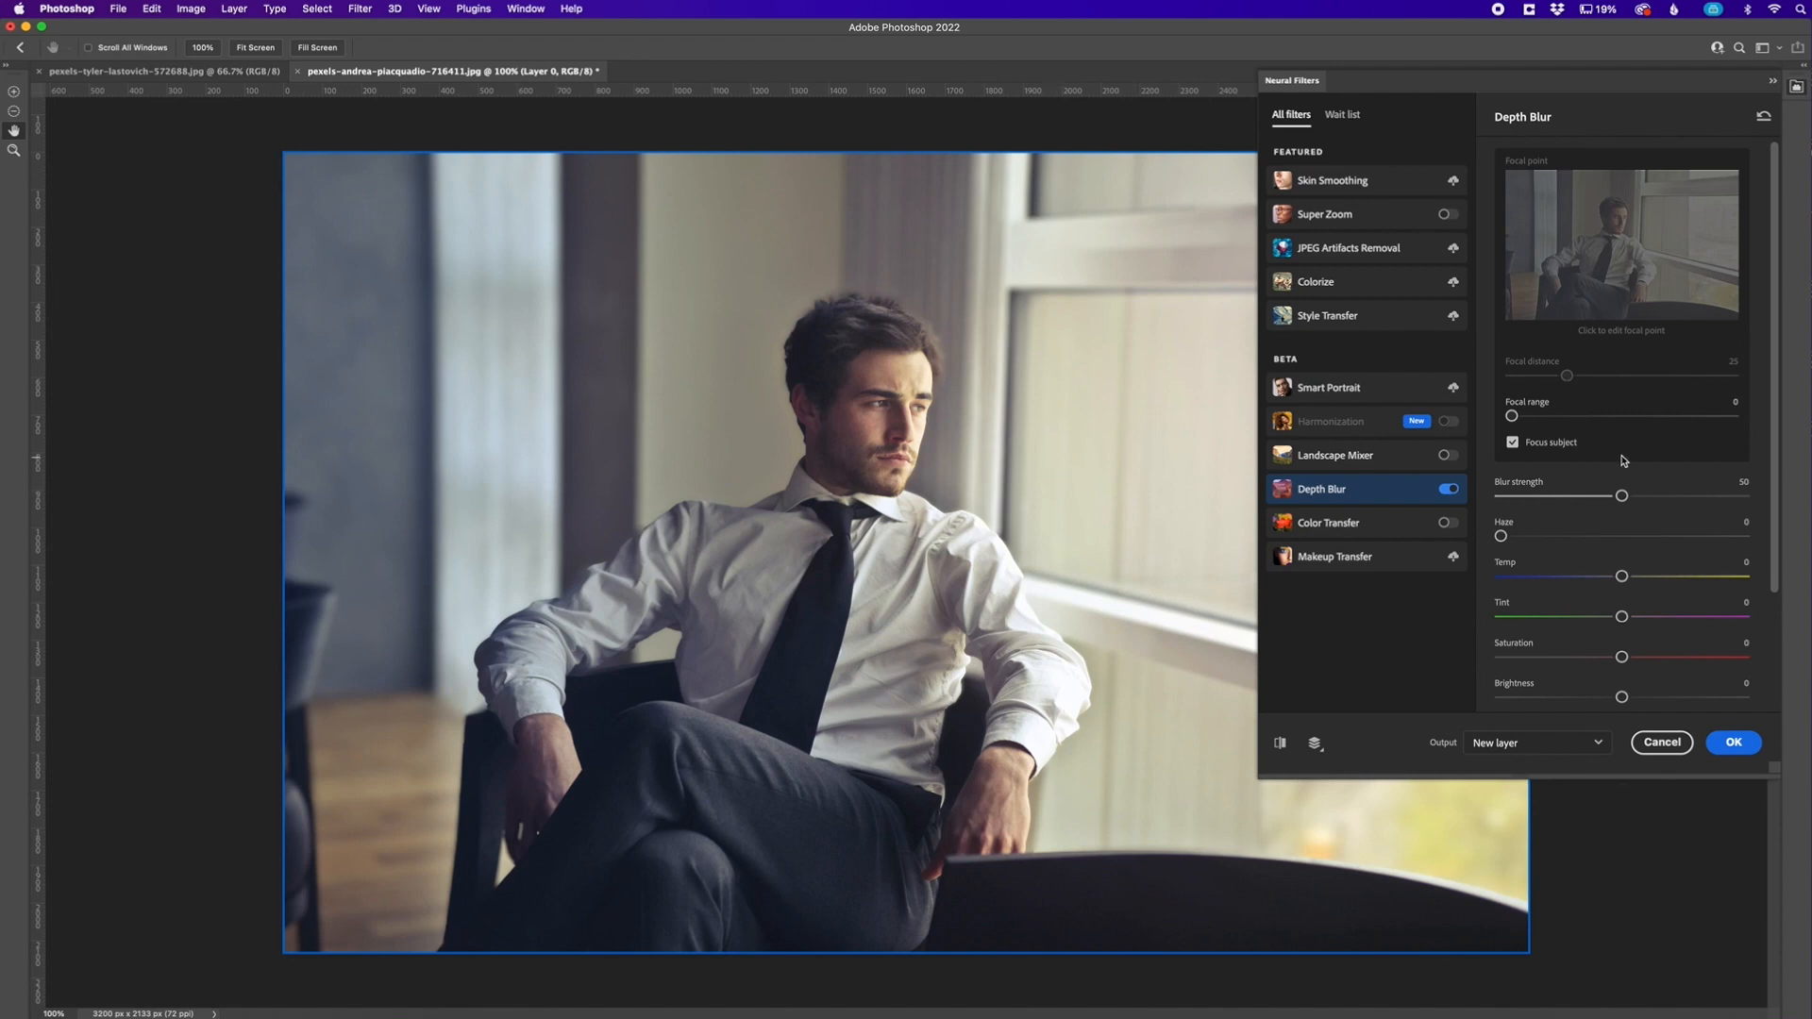
click(1512, 442)
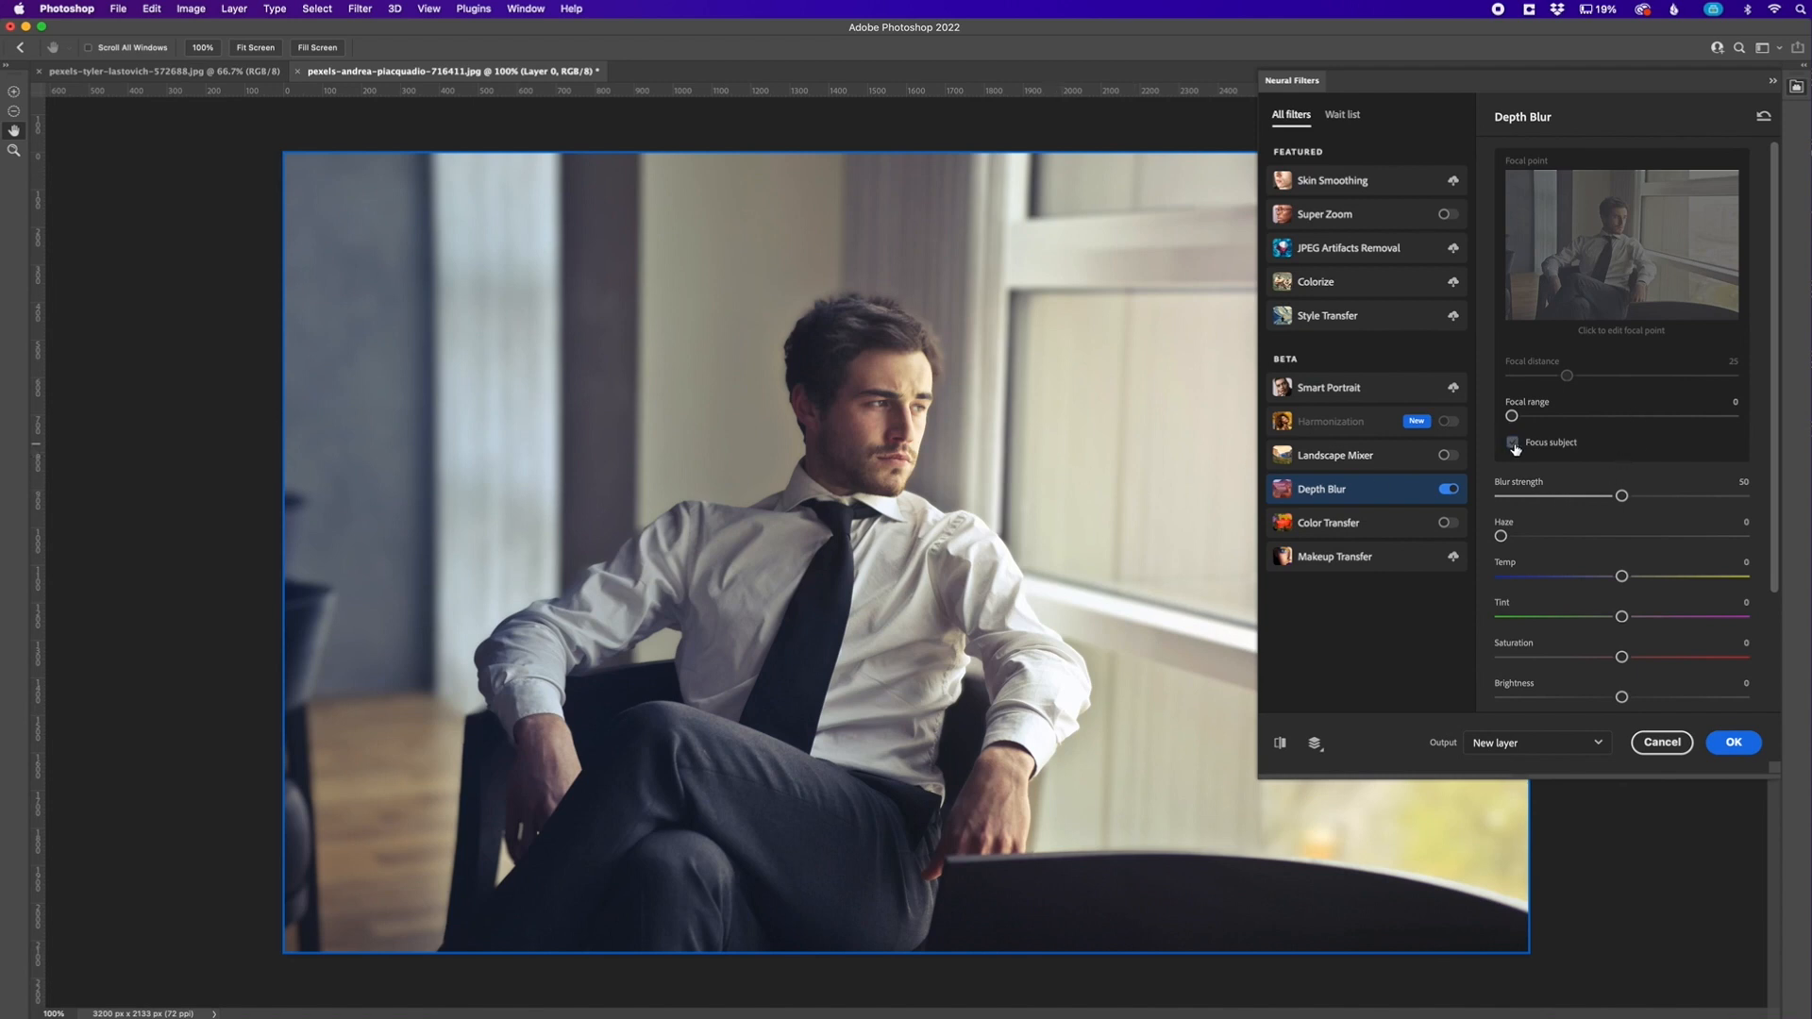
click(1512, 441)
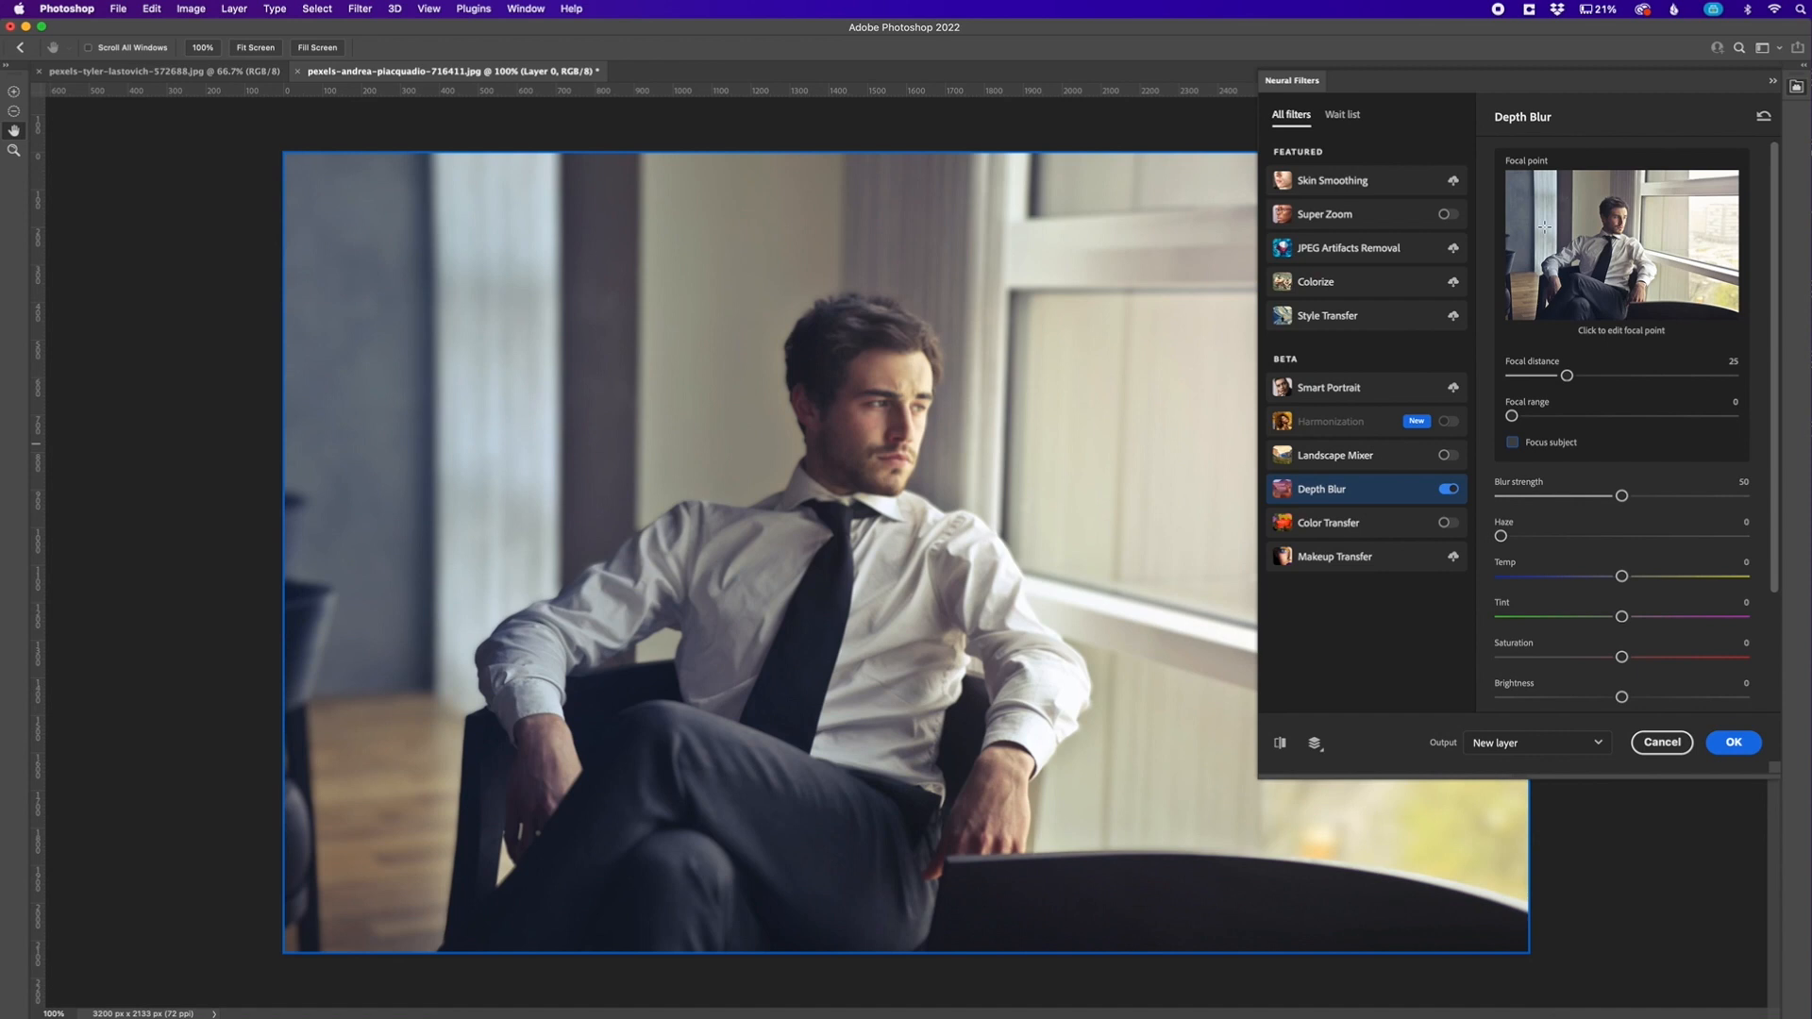
click(1617, 219)
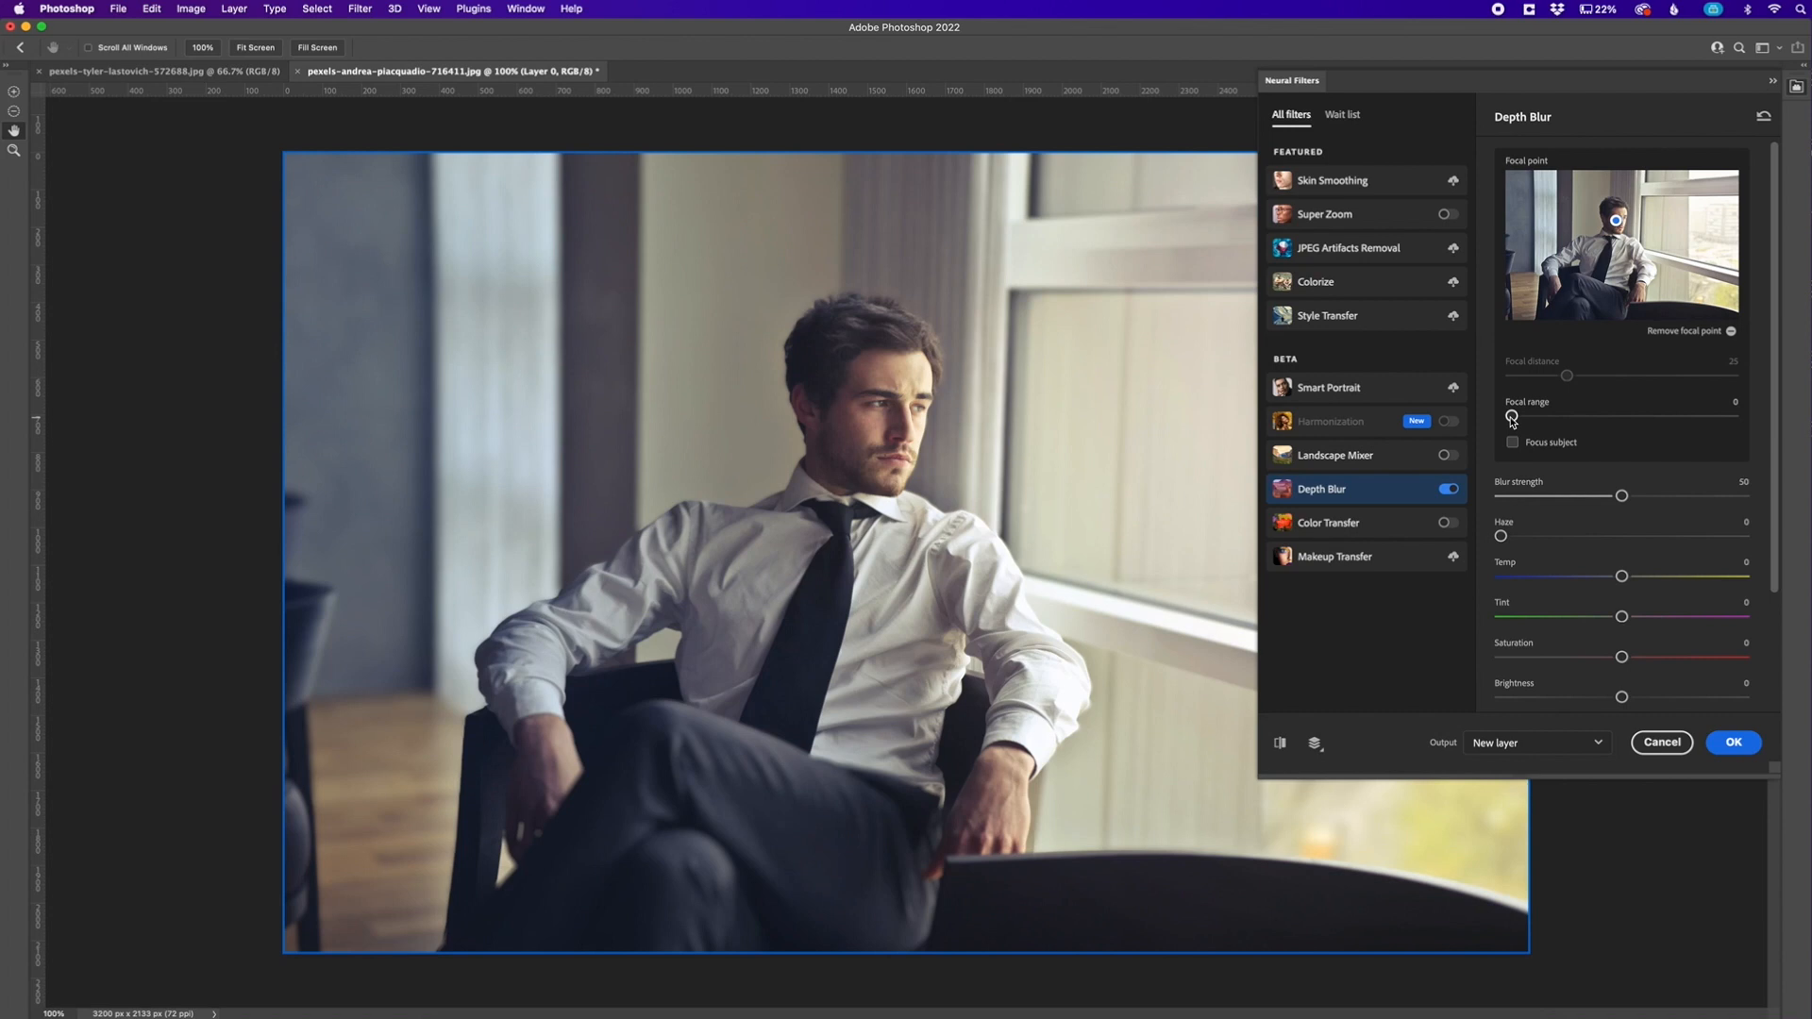
drag(1510, 417, 1733, 417)
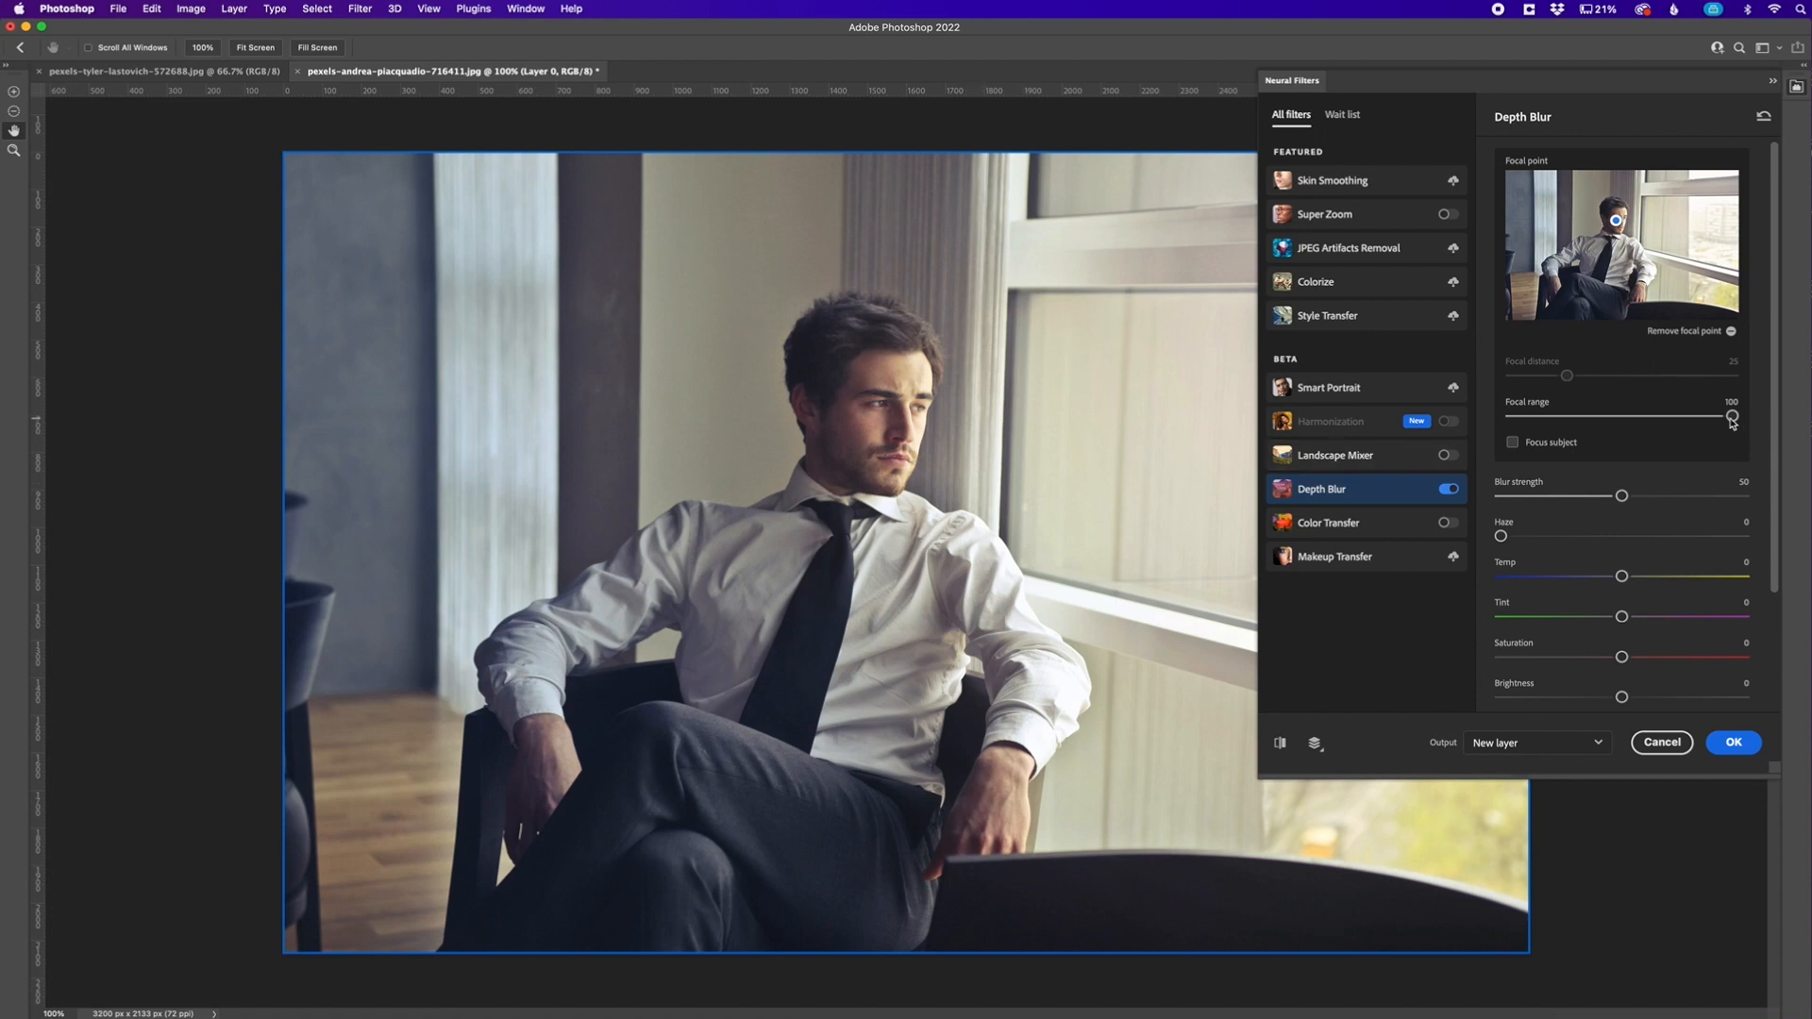
drag(1731, 416, 1510, 415)
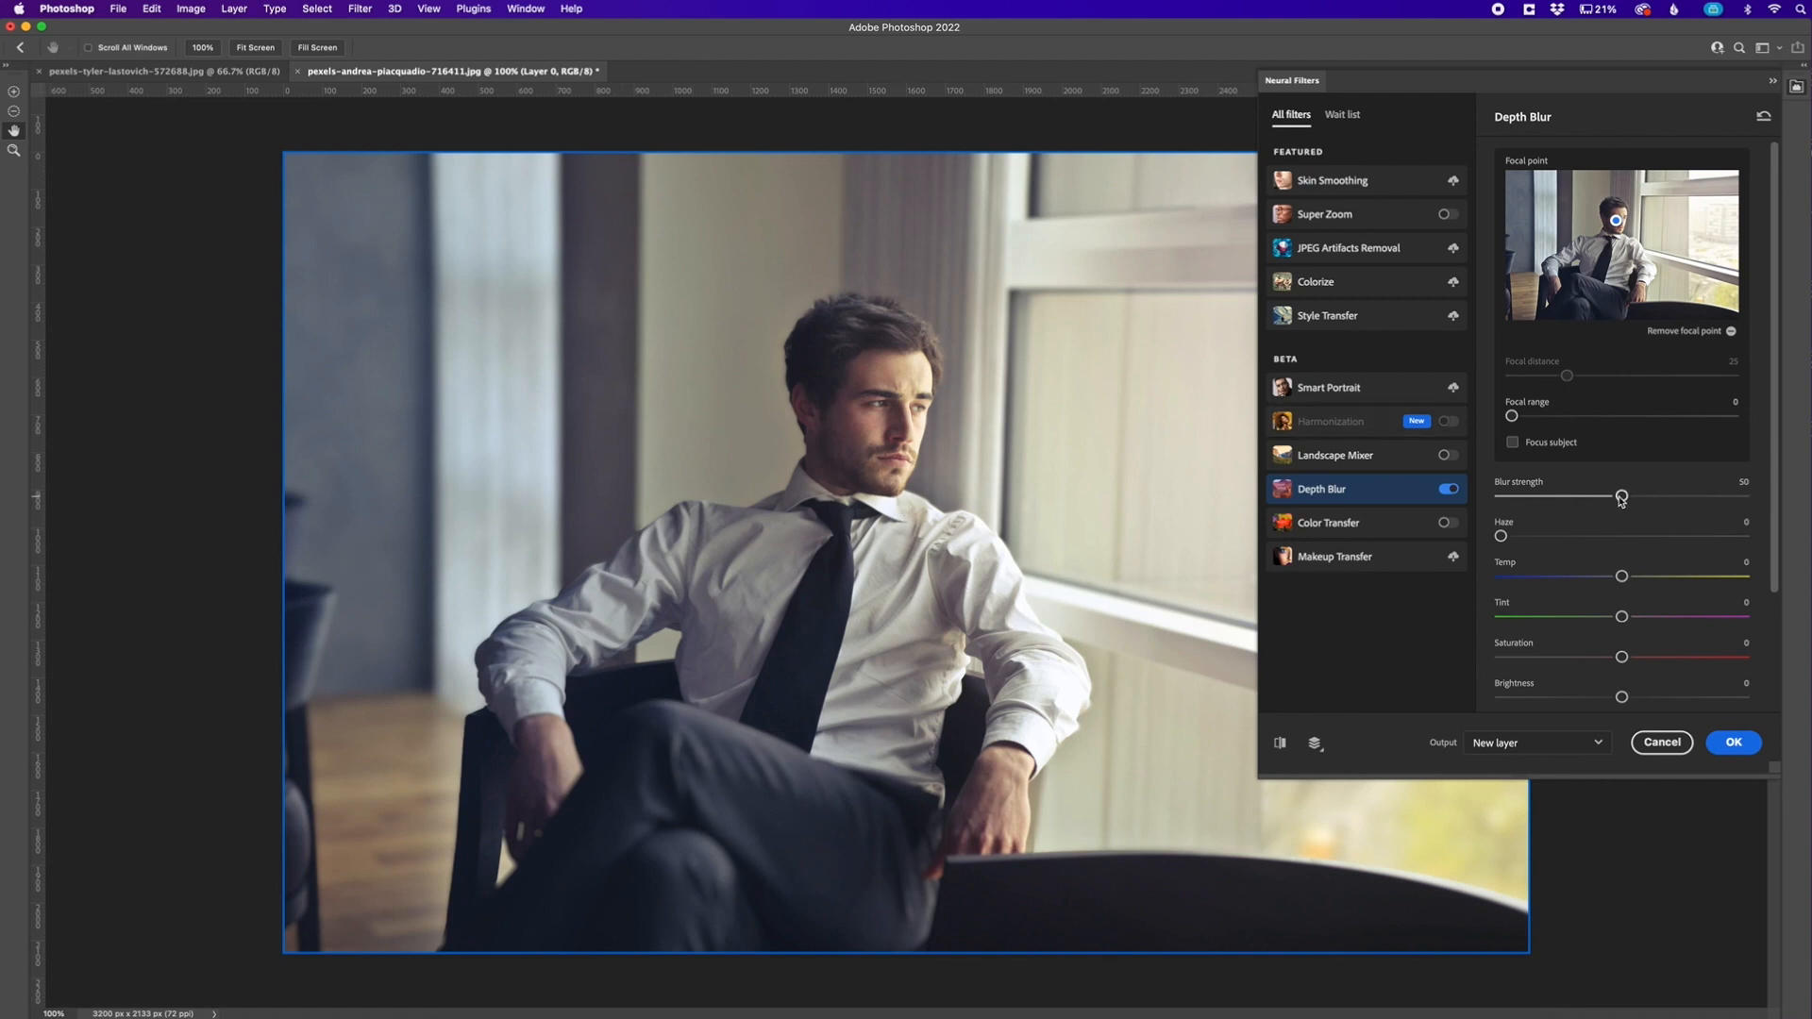
mouse_move(1625, 502)
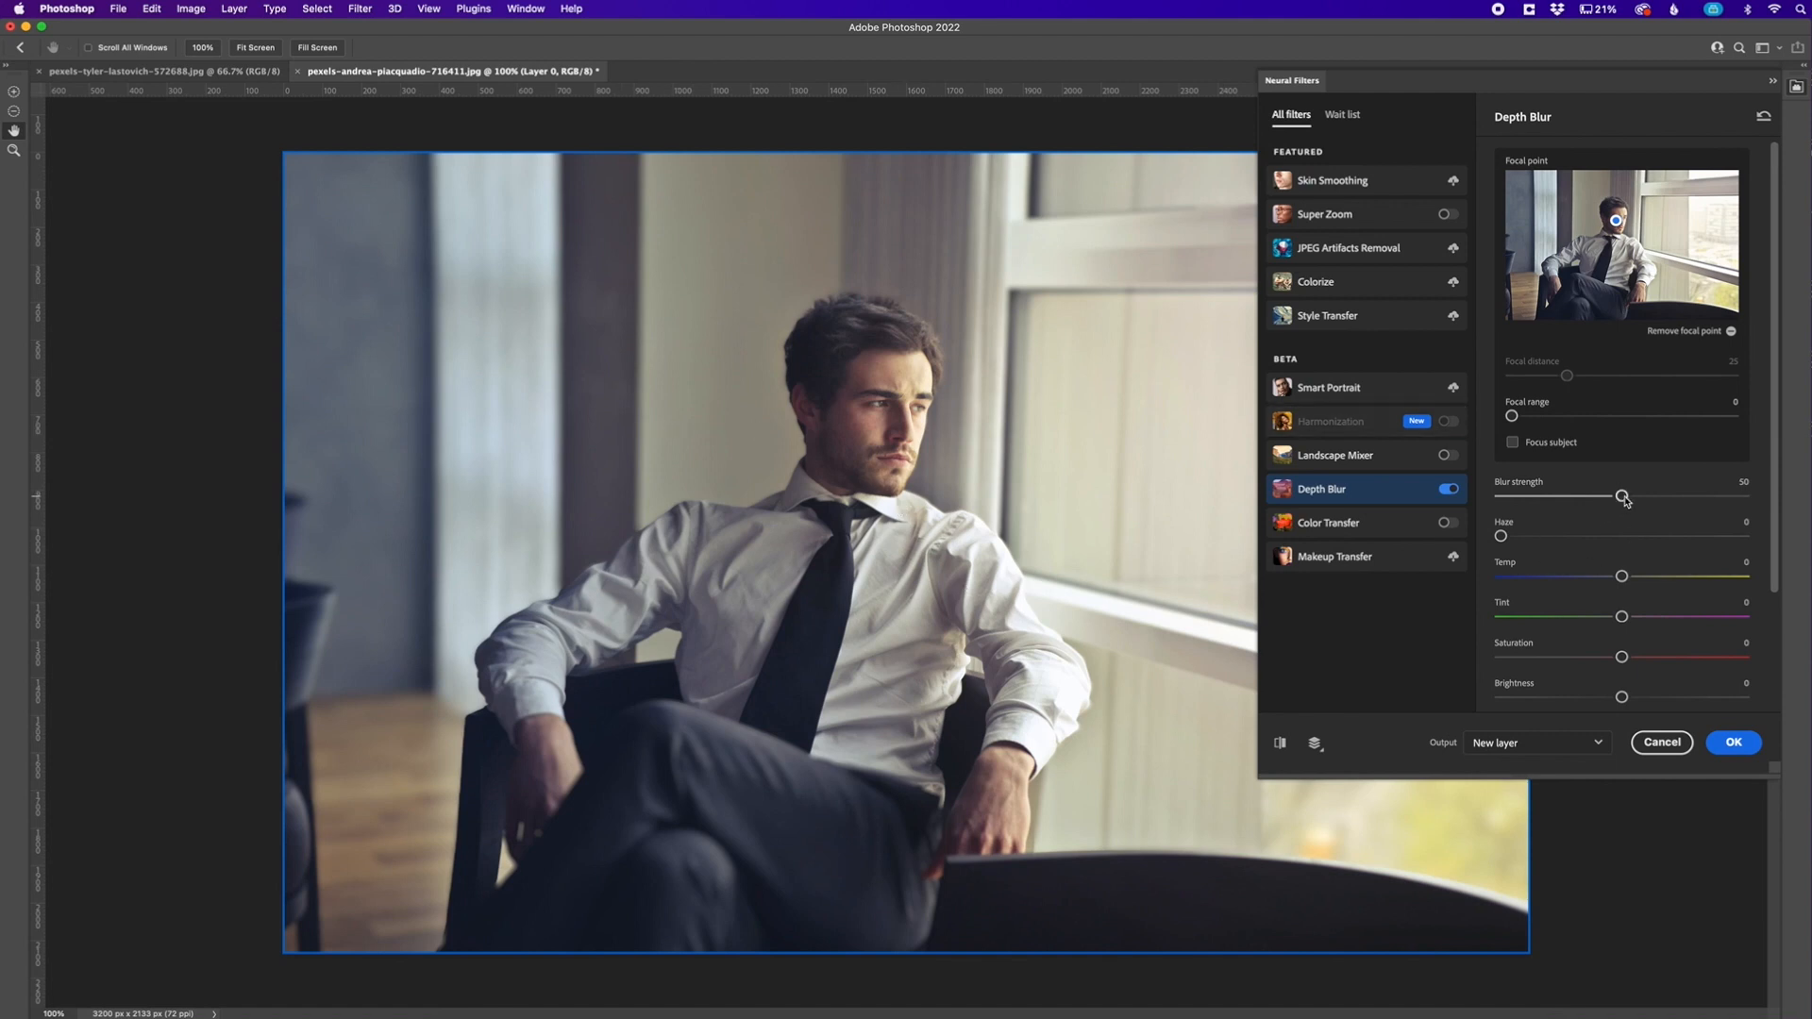
Raise Blur strength to 100, try Haze at 42 and return it to 0
drag(1626, 497, 1744, 497)
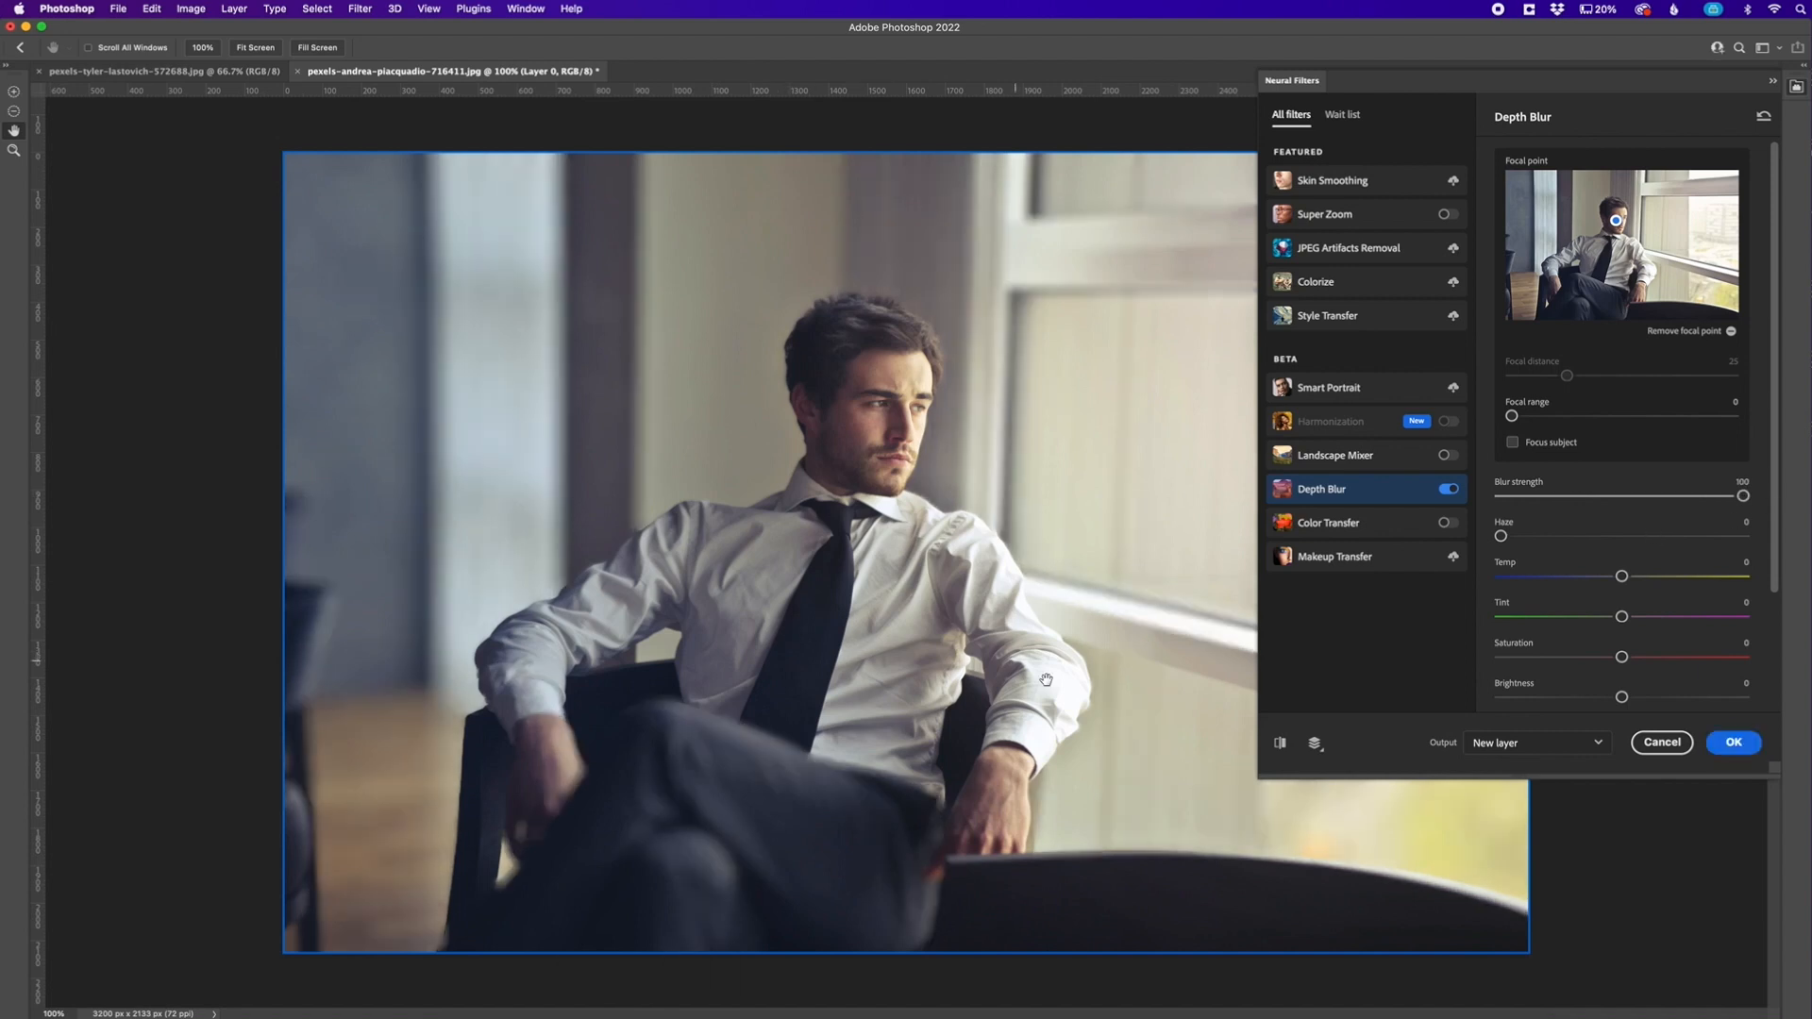
mouse_move(1568, 564)
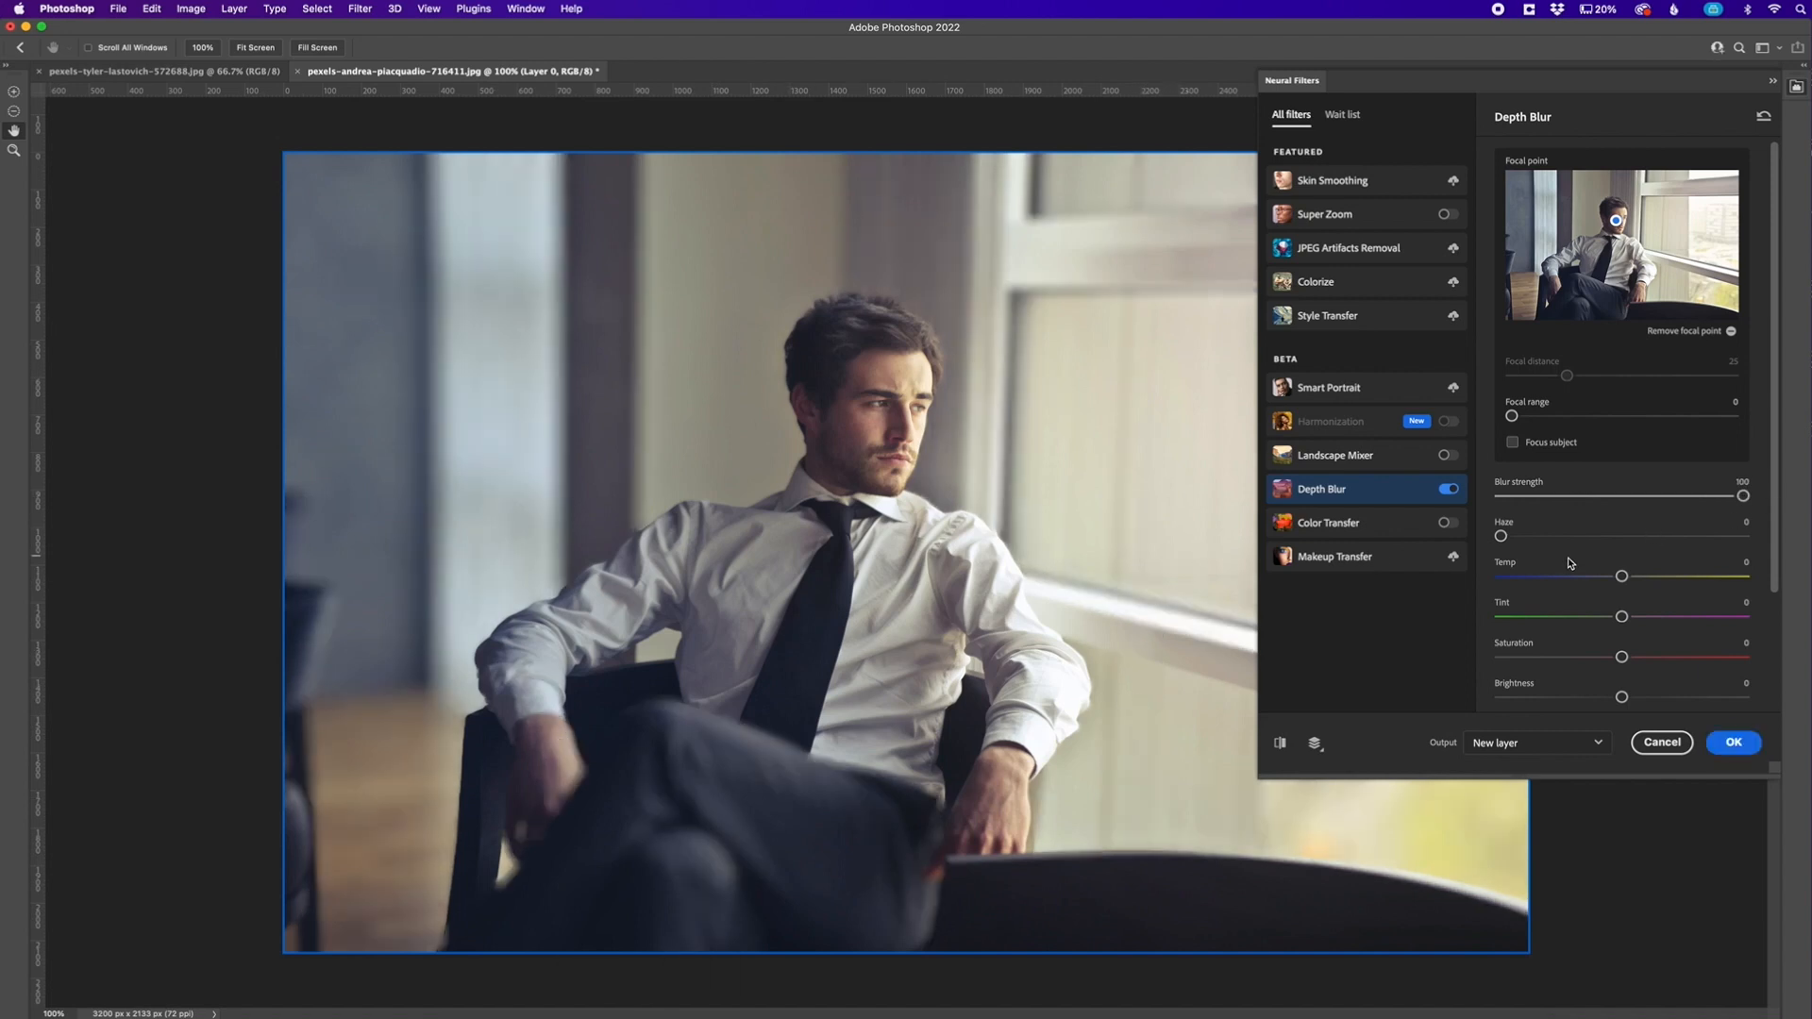
drag(1500, 536, 1604, 536)
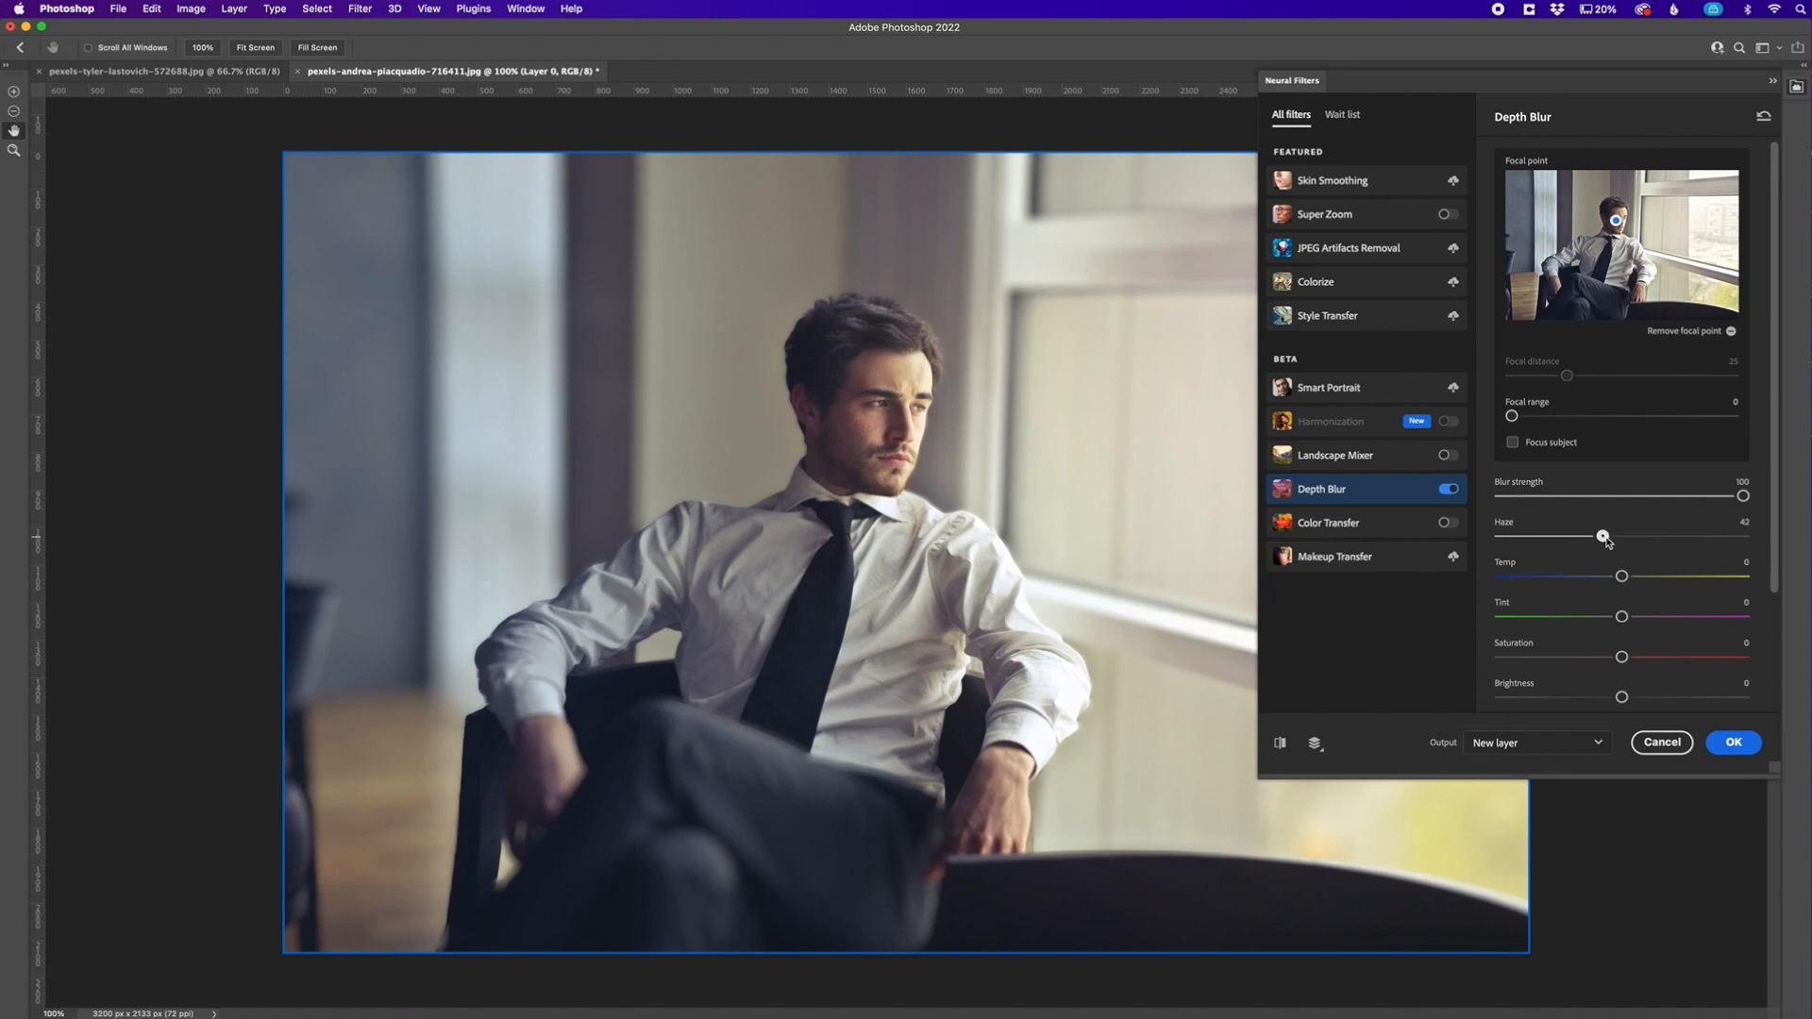
drag(1603, 538, 1614, 538)
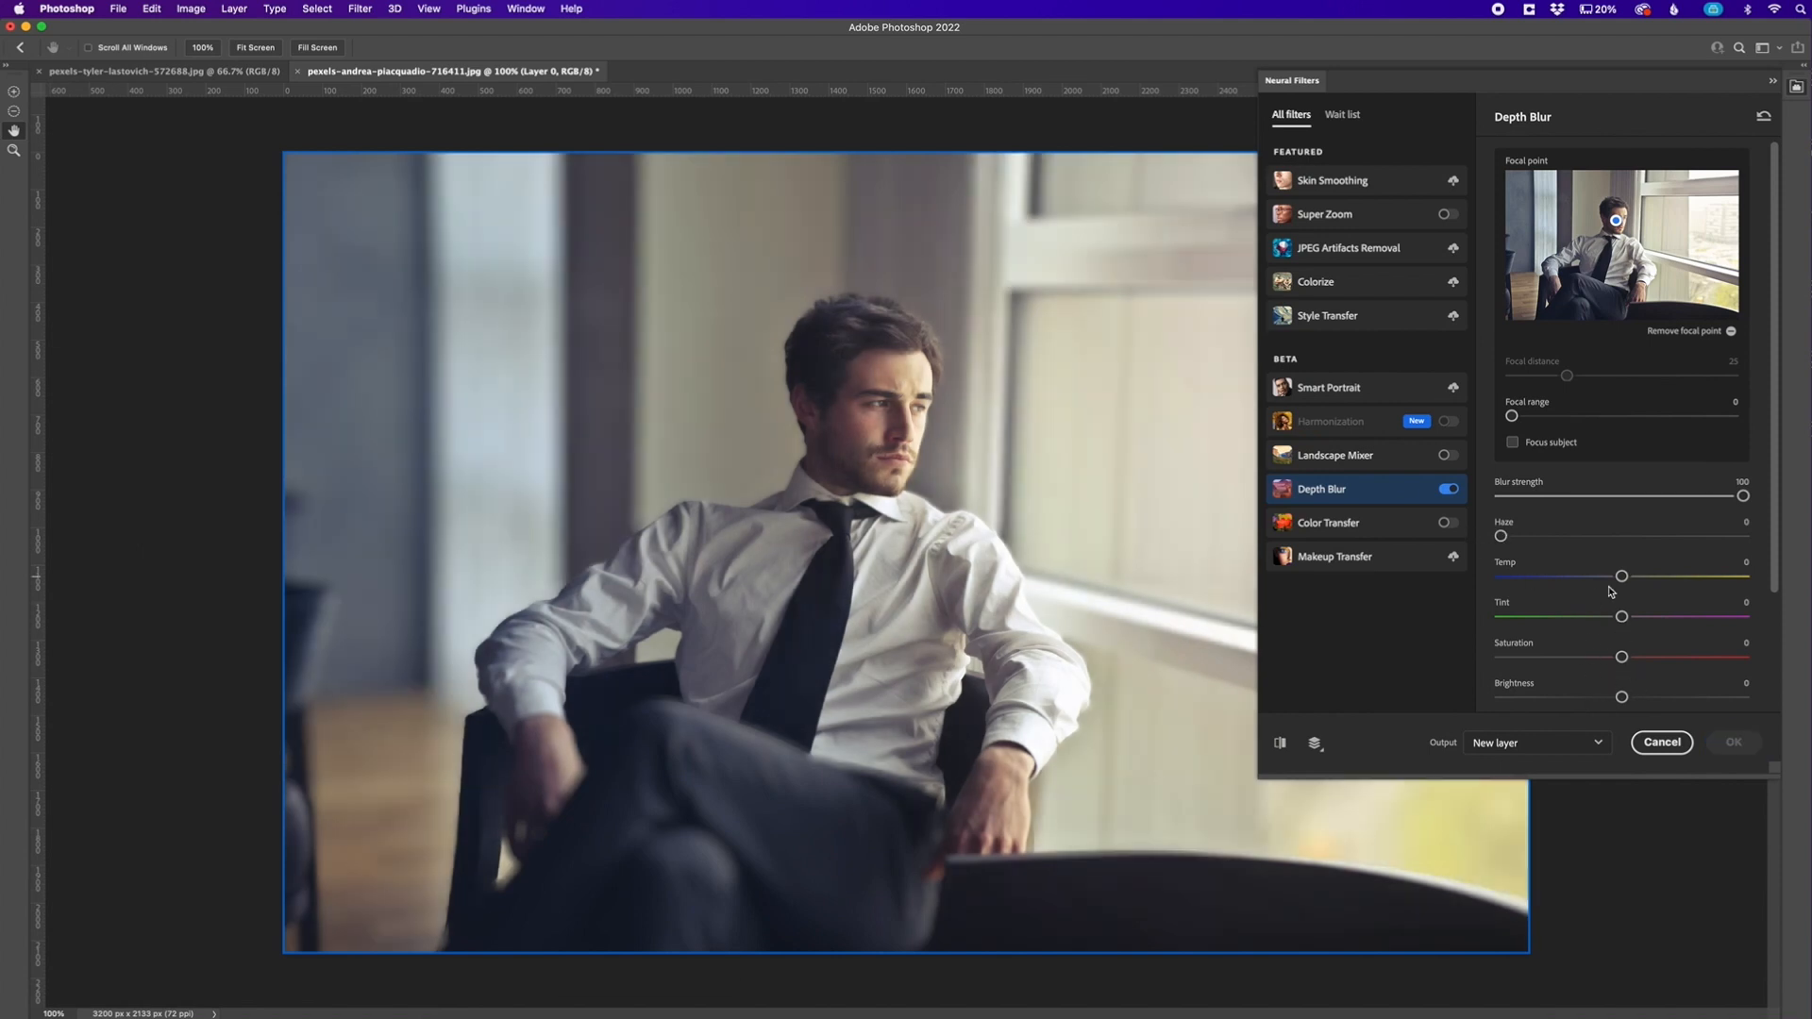
scroll(down, 3)
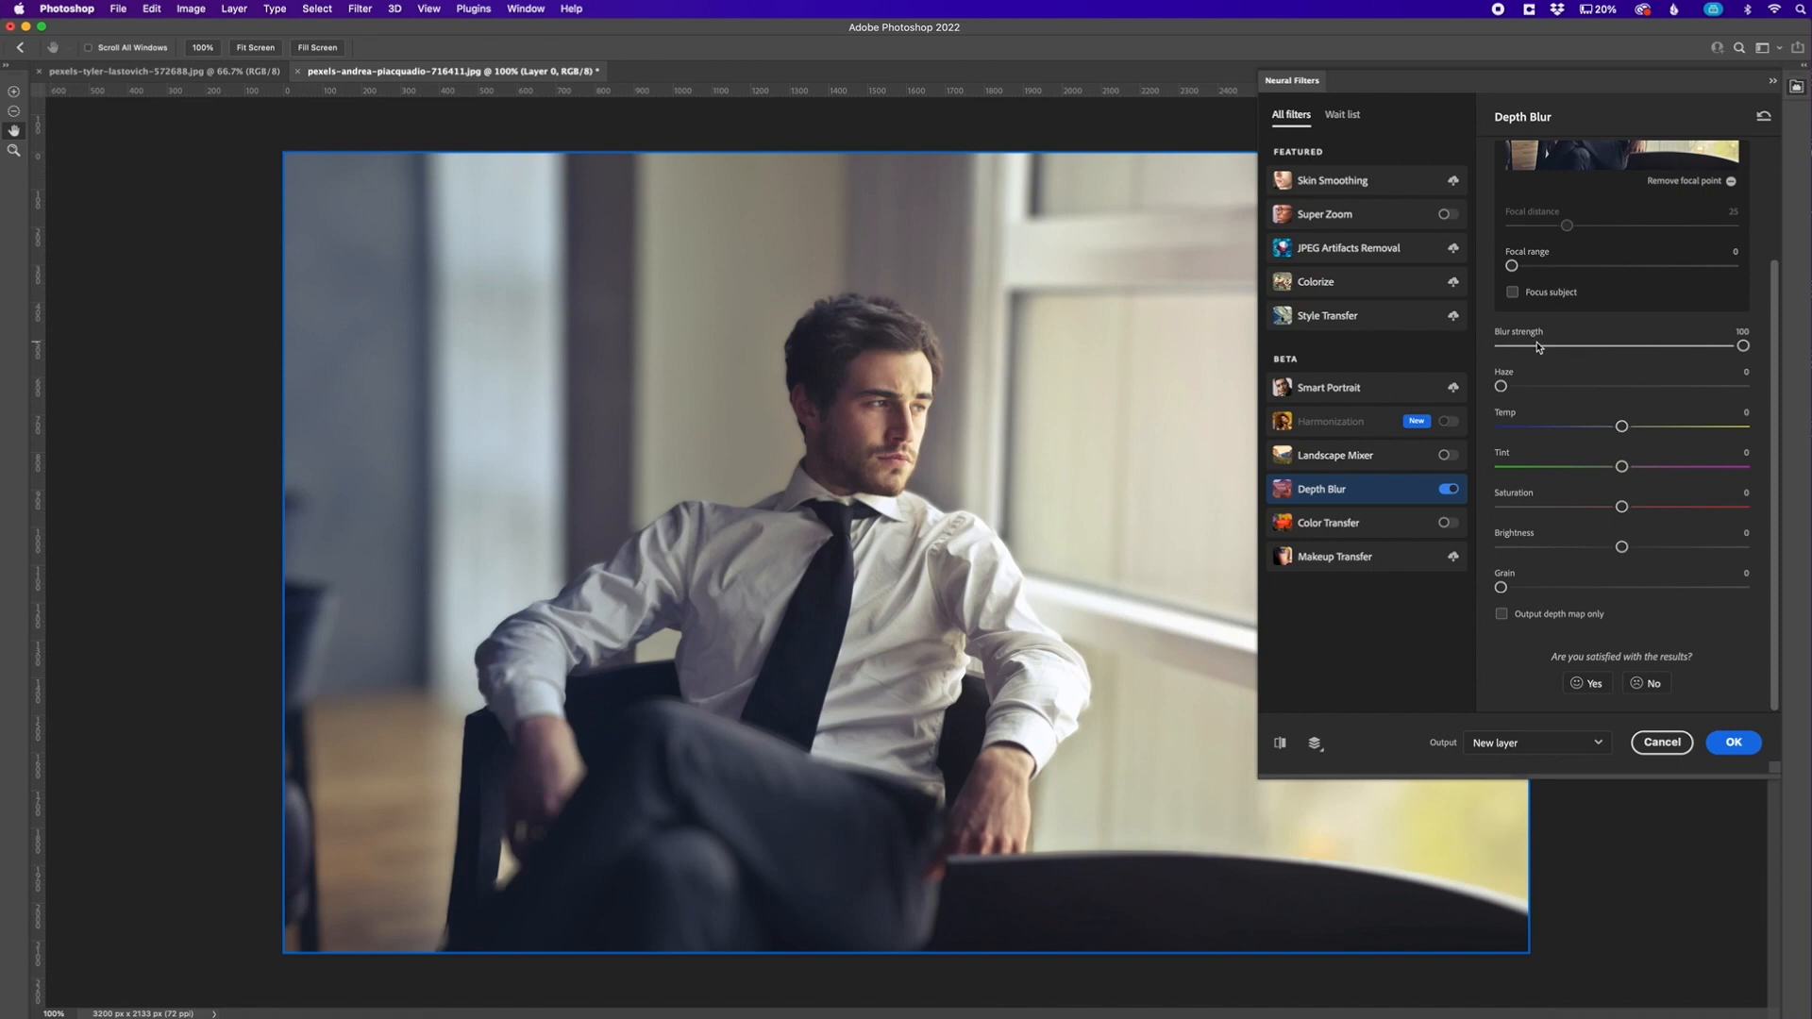
mouse_move(1584, 363)
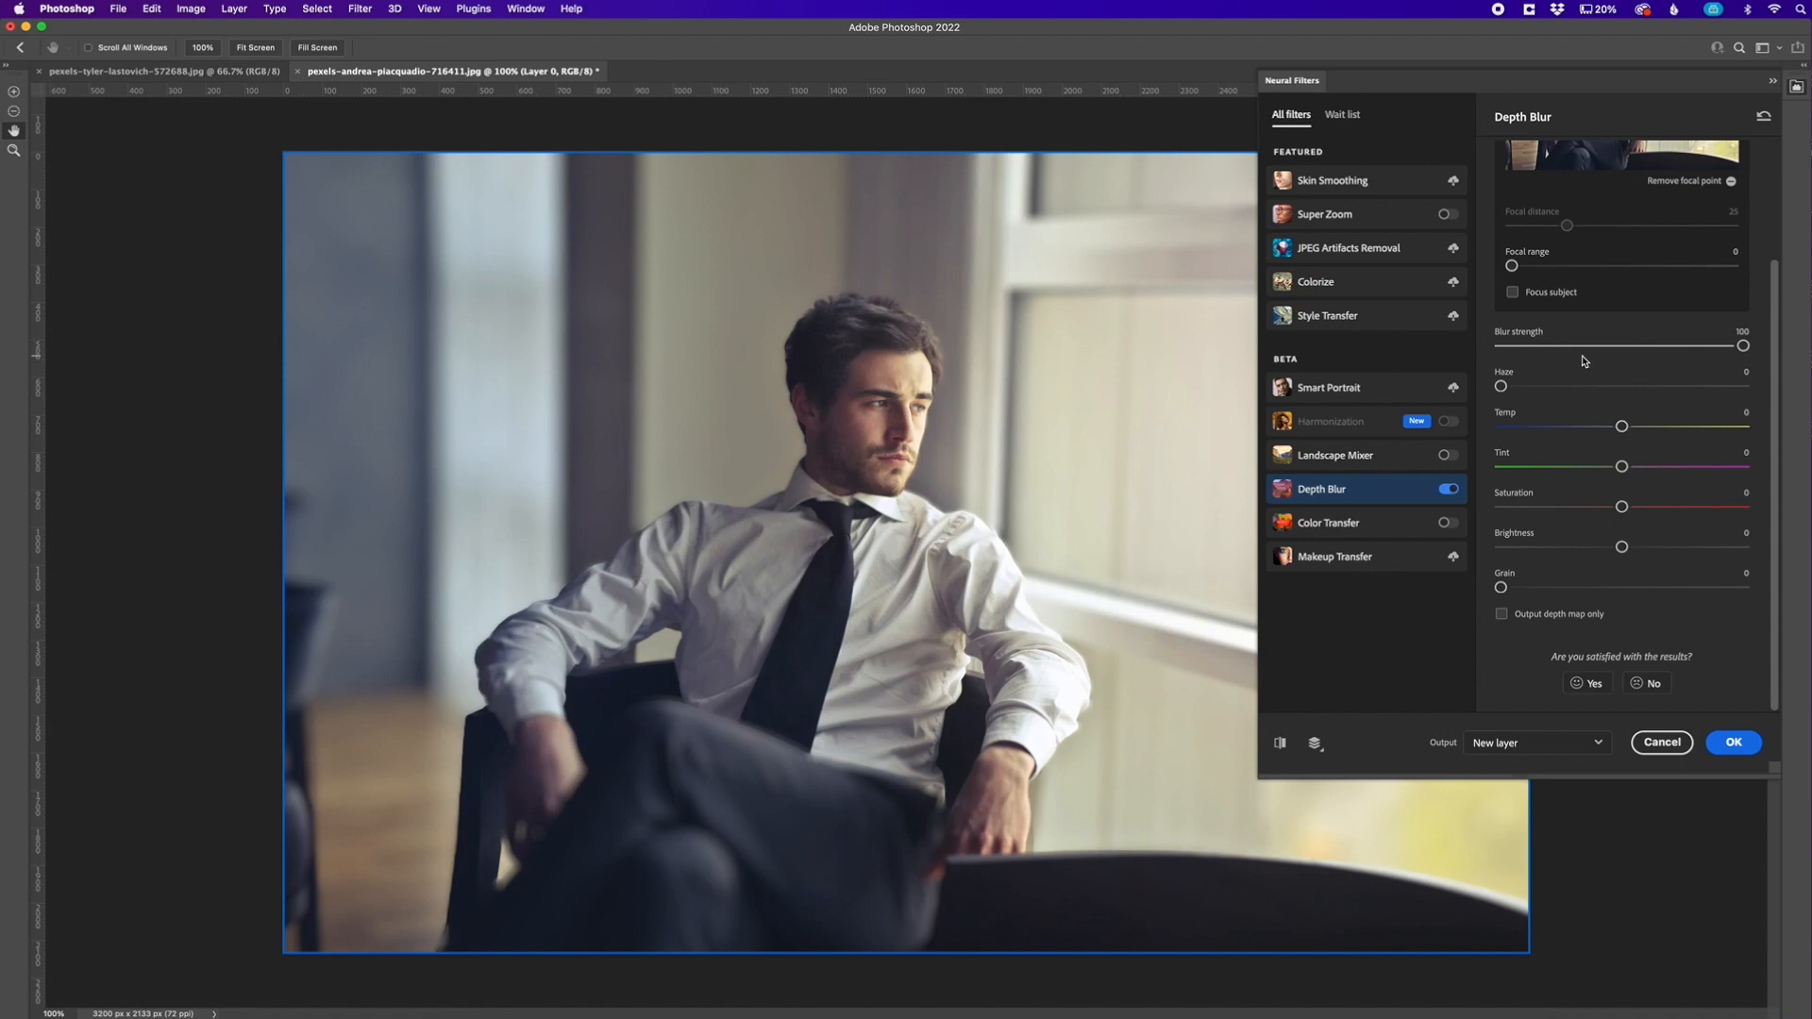
mouse_move(1672, 793)
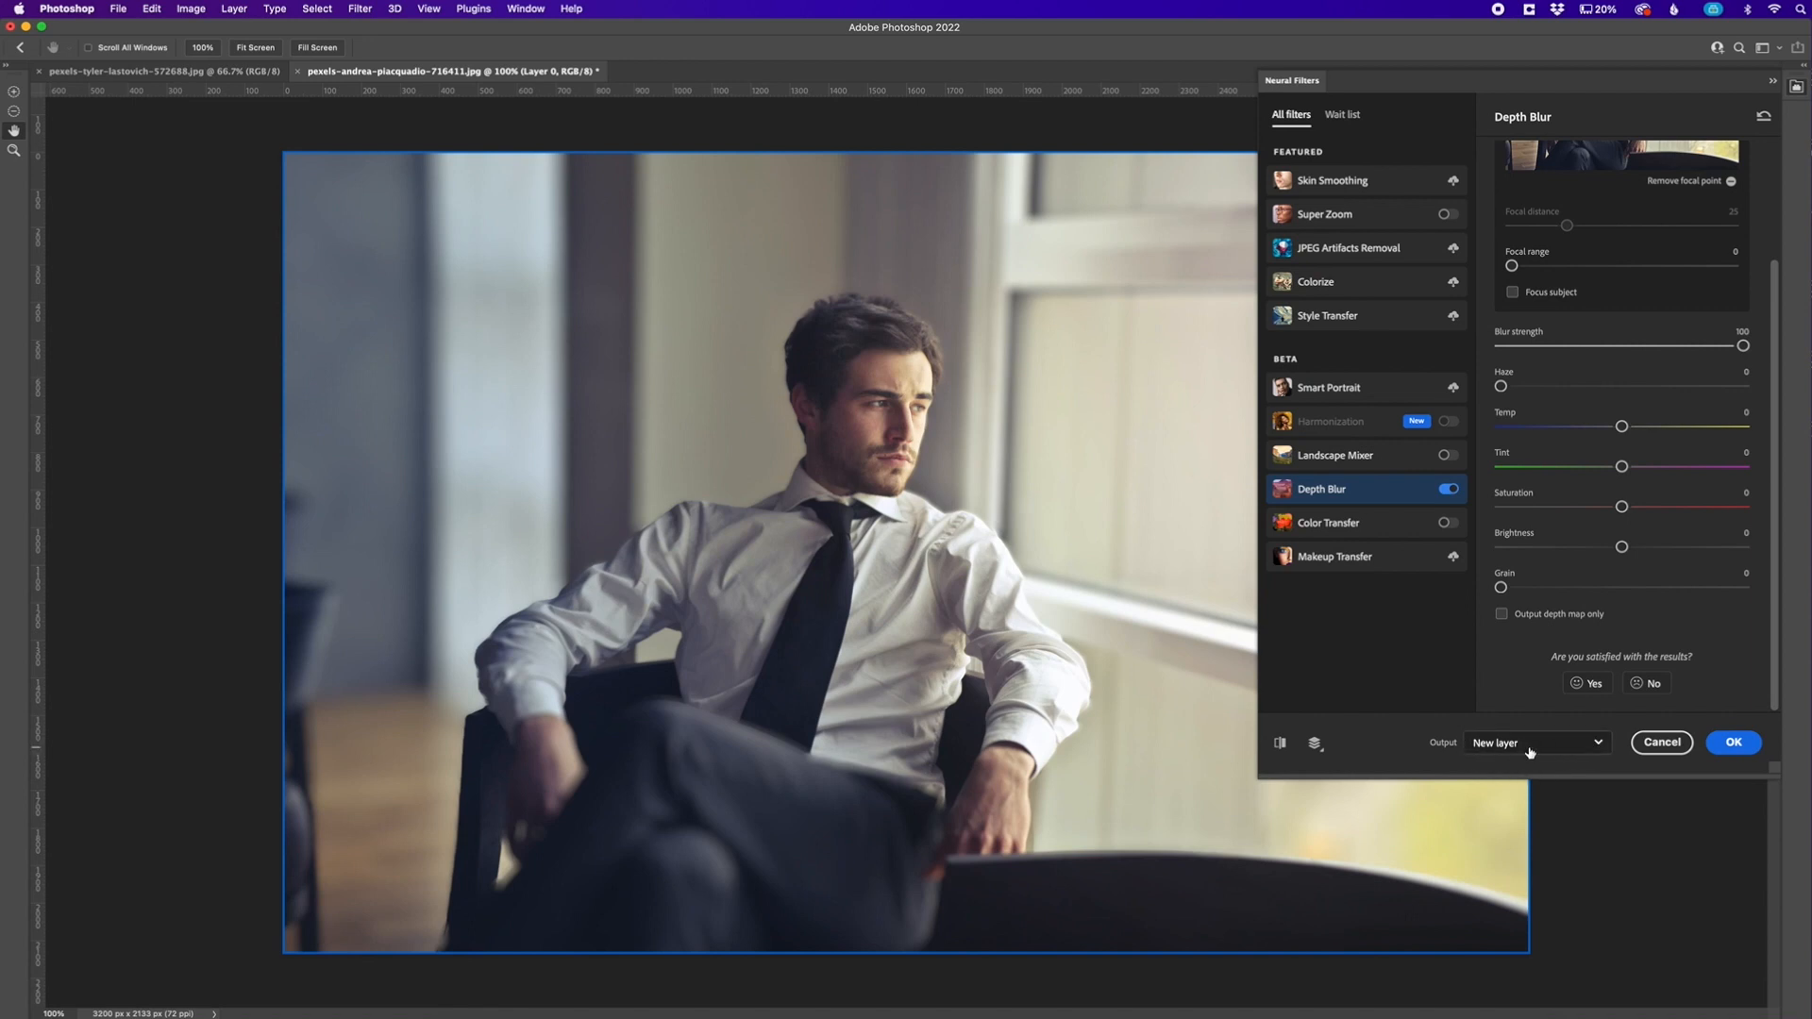
Output the Depth Blur result as new Layer 1 and toggle its visibility to compare
click(1733, 742)
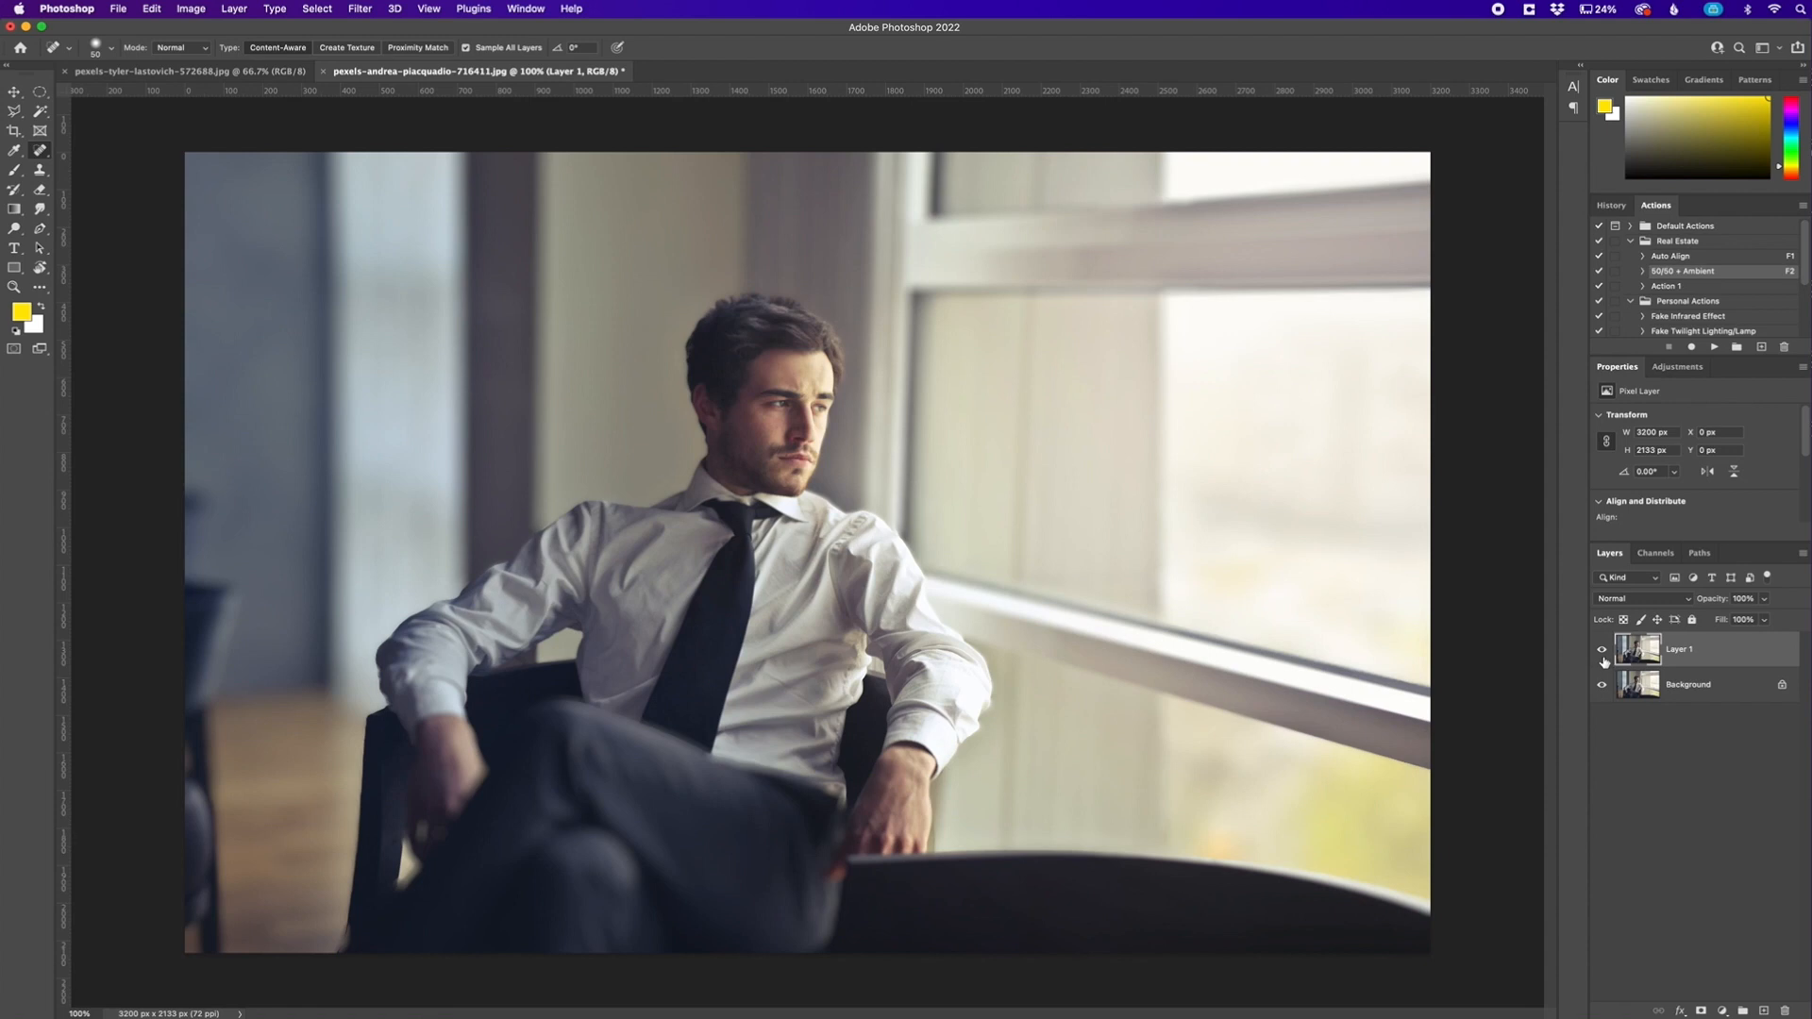
mouse_move(1602, 647)
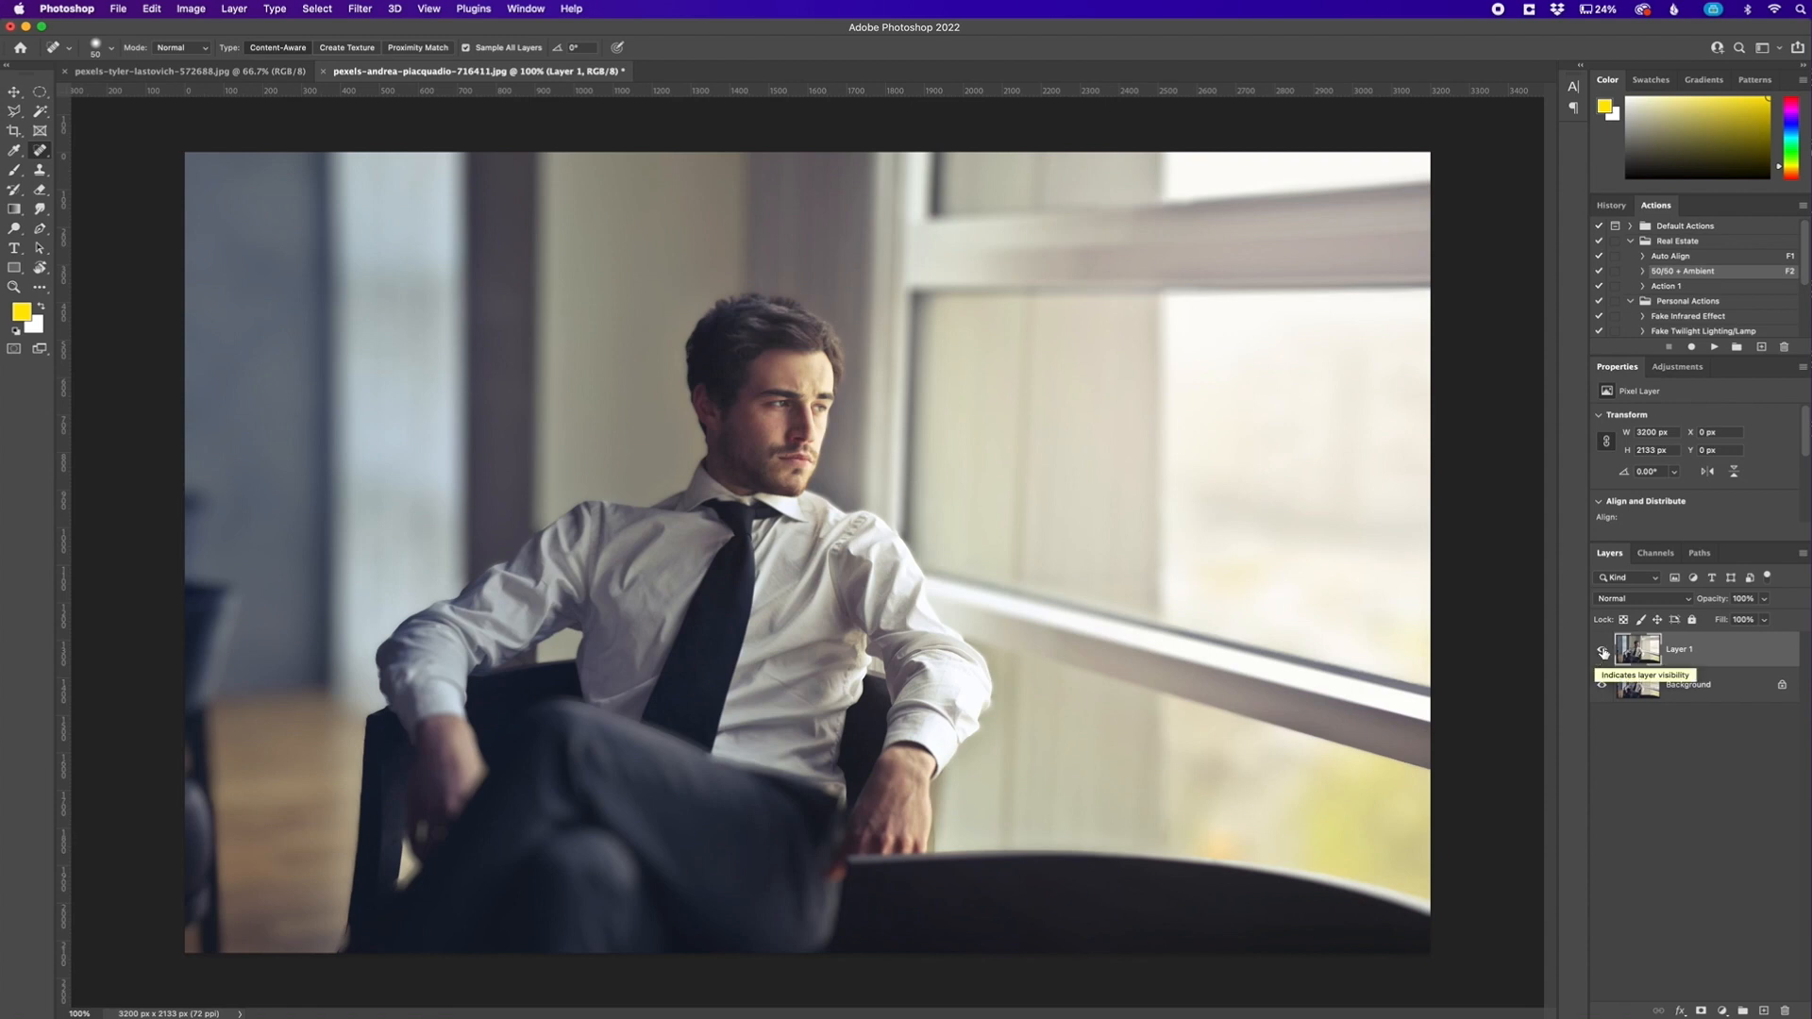
click(1603, 651)
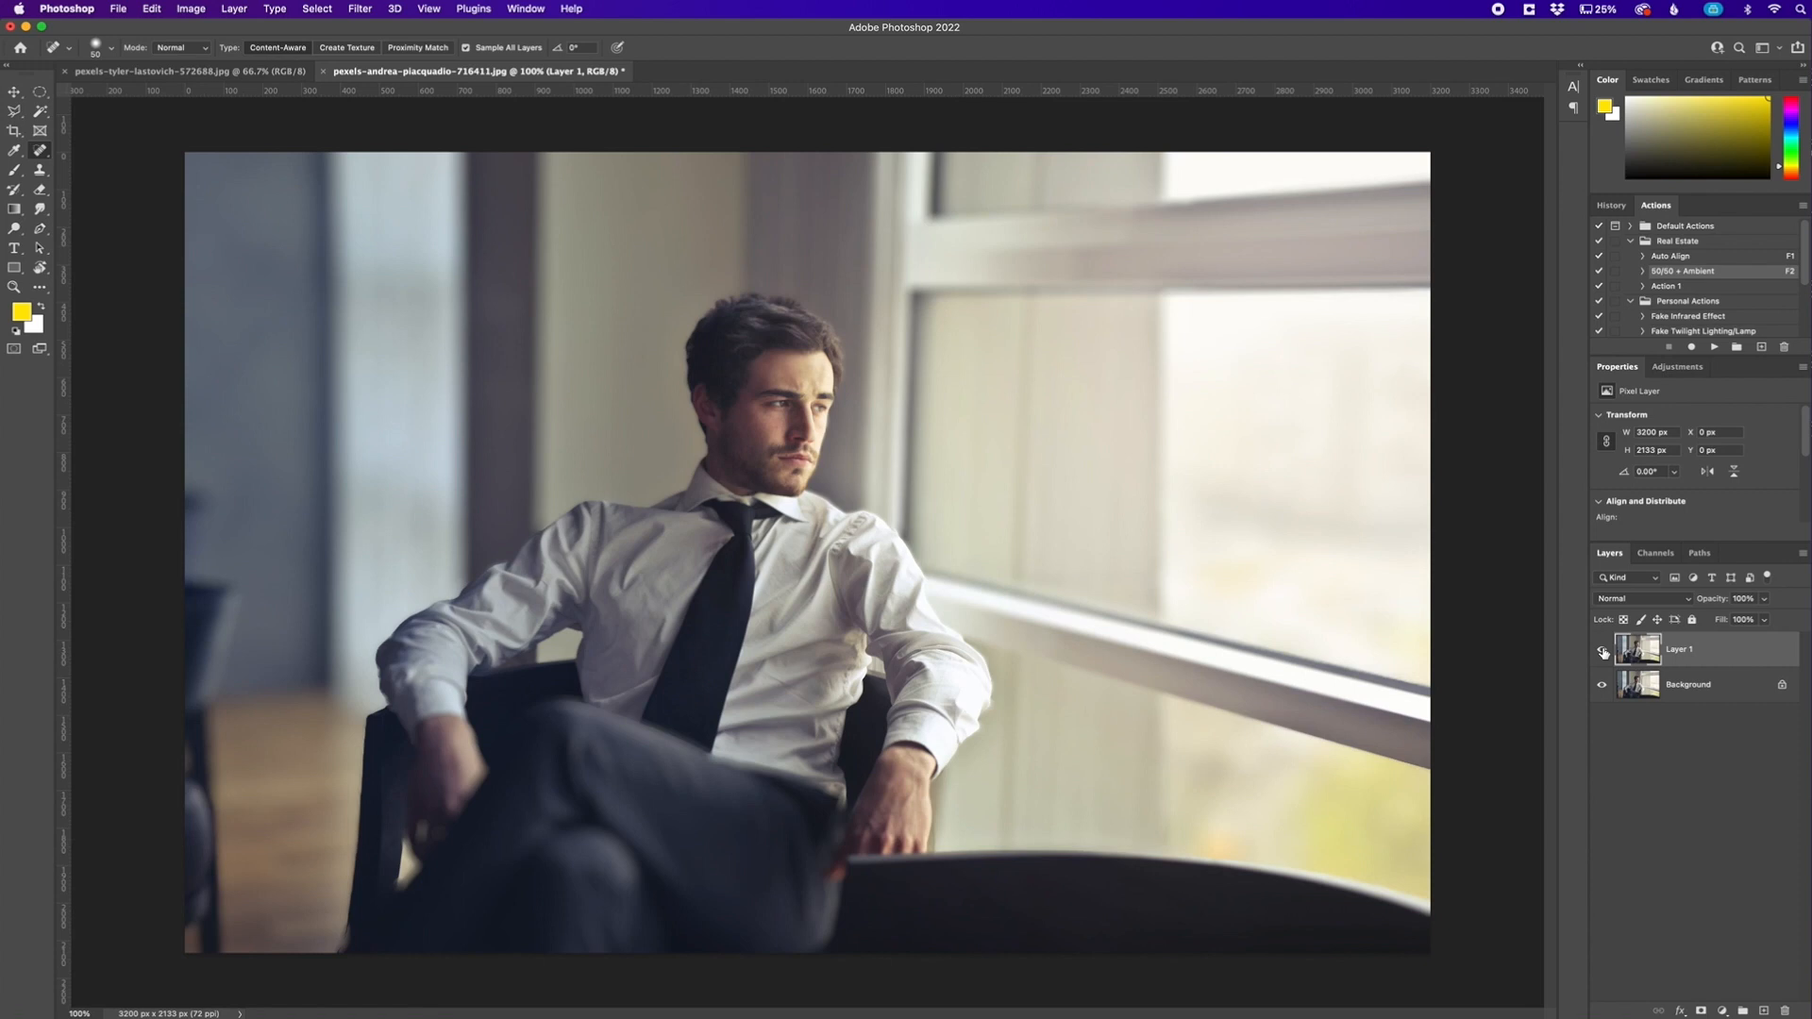
Reopen the Neural Filters workspace from the Filter menu
click(359, 9)
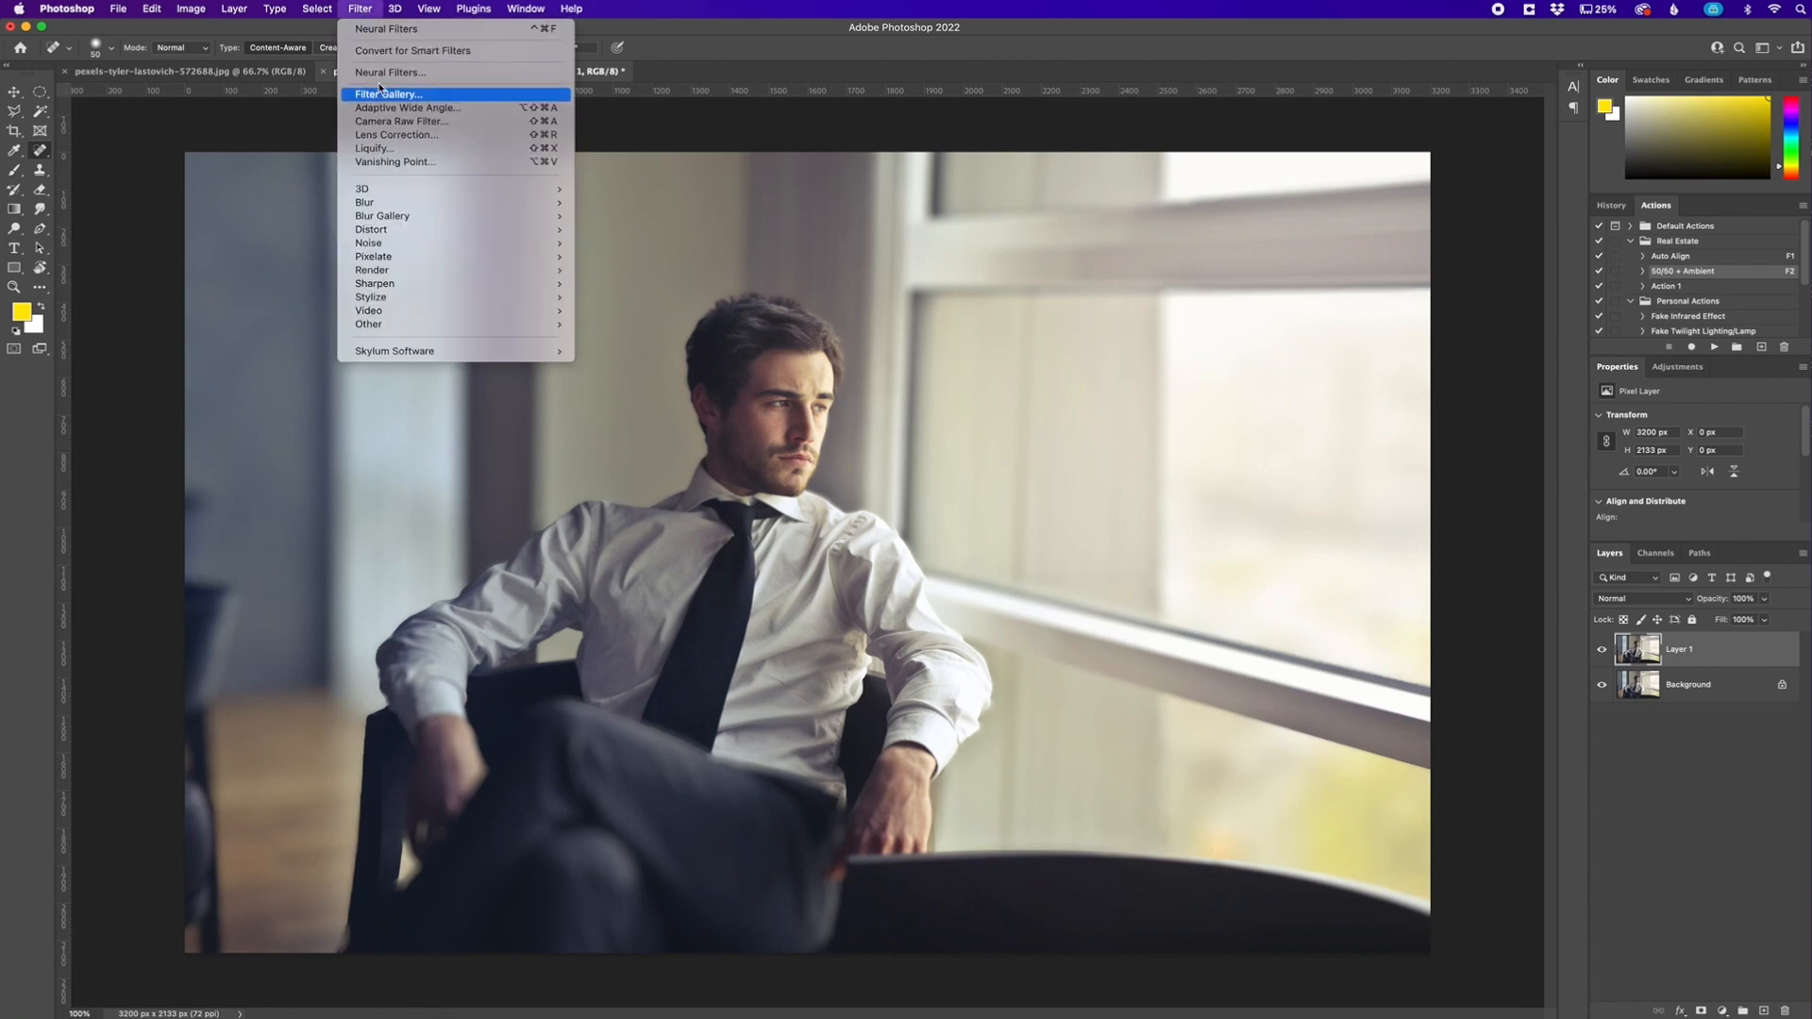
click(387, 28)
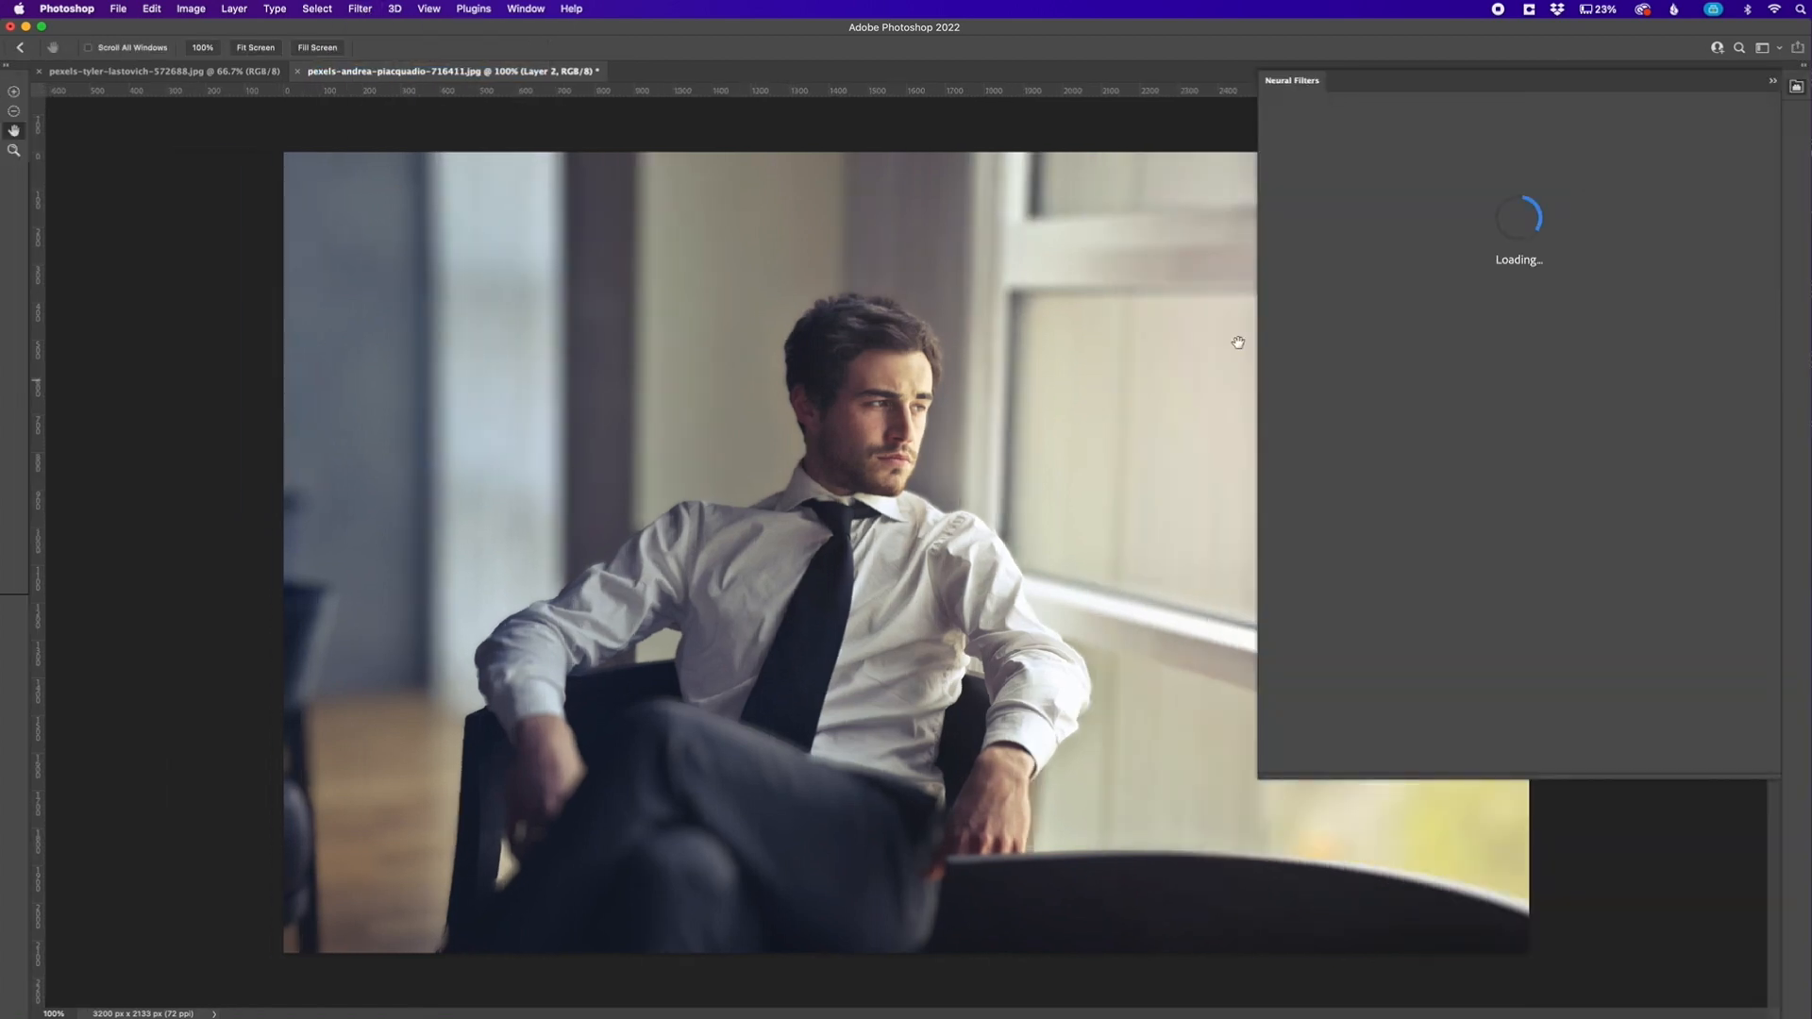